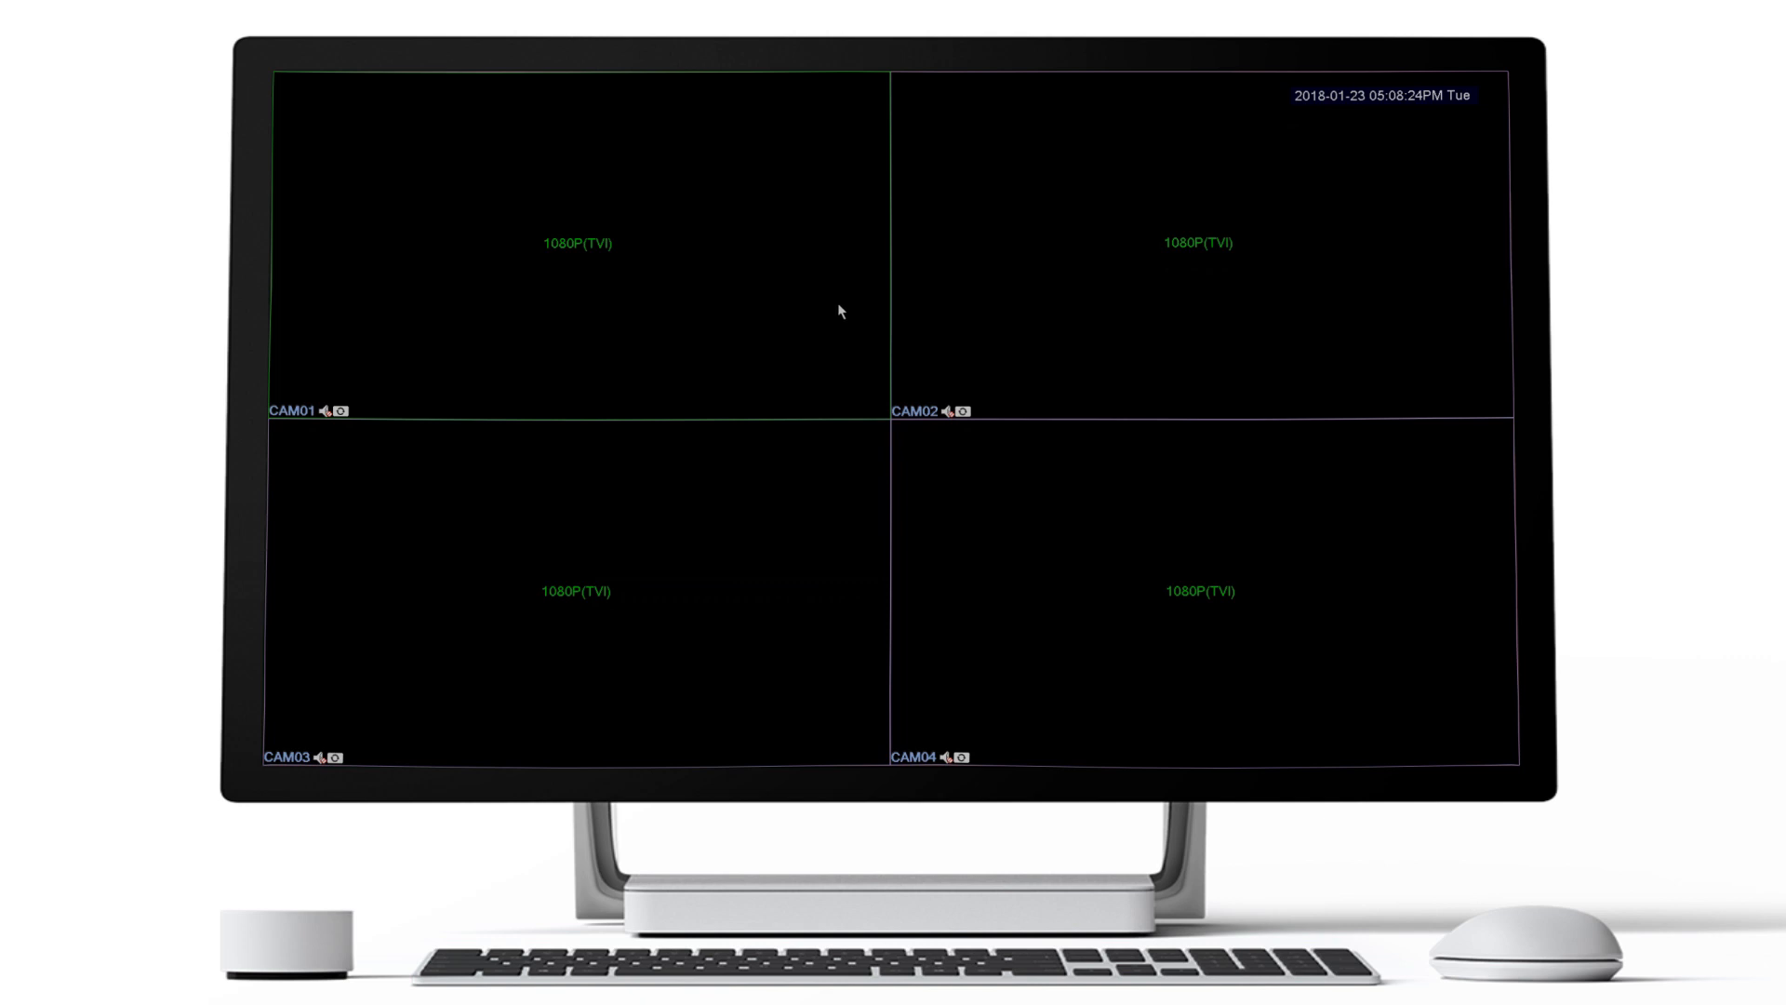
Step: Navigate from live view via Main Menu > System to the Digital channel settings page
{"action": "right_click", "coordinate": [839, 311]}
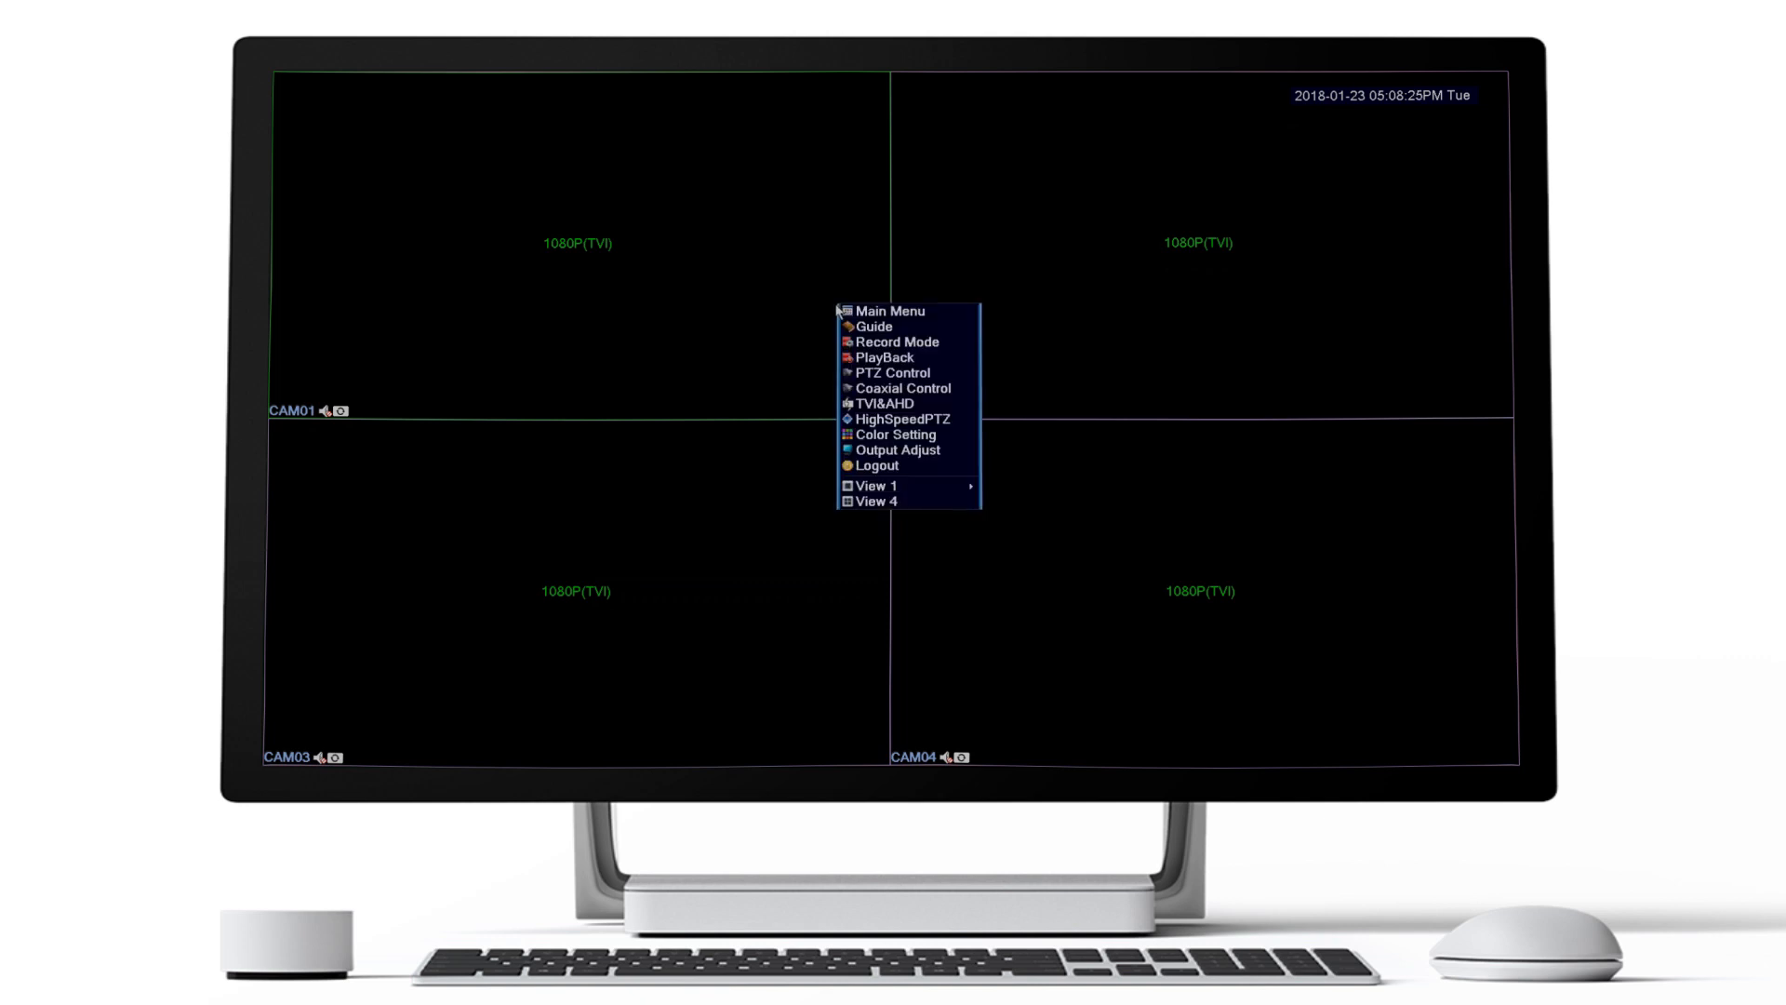
{"action": "left_click", "coordinate": [891, 311]}
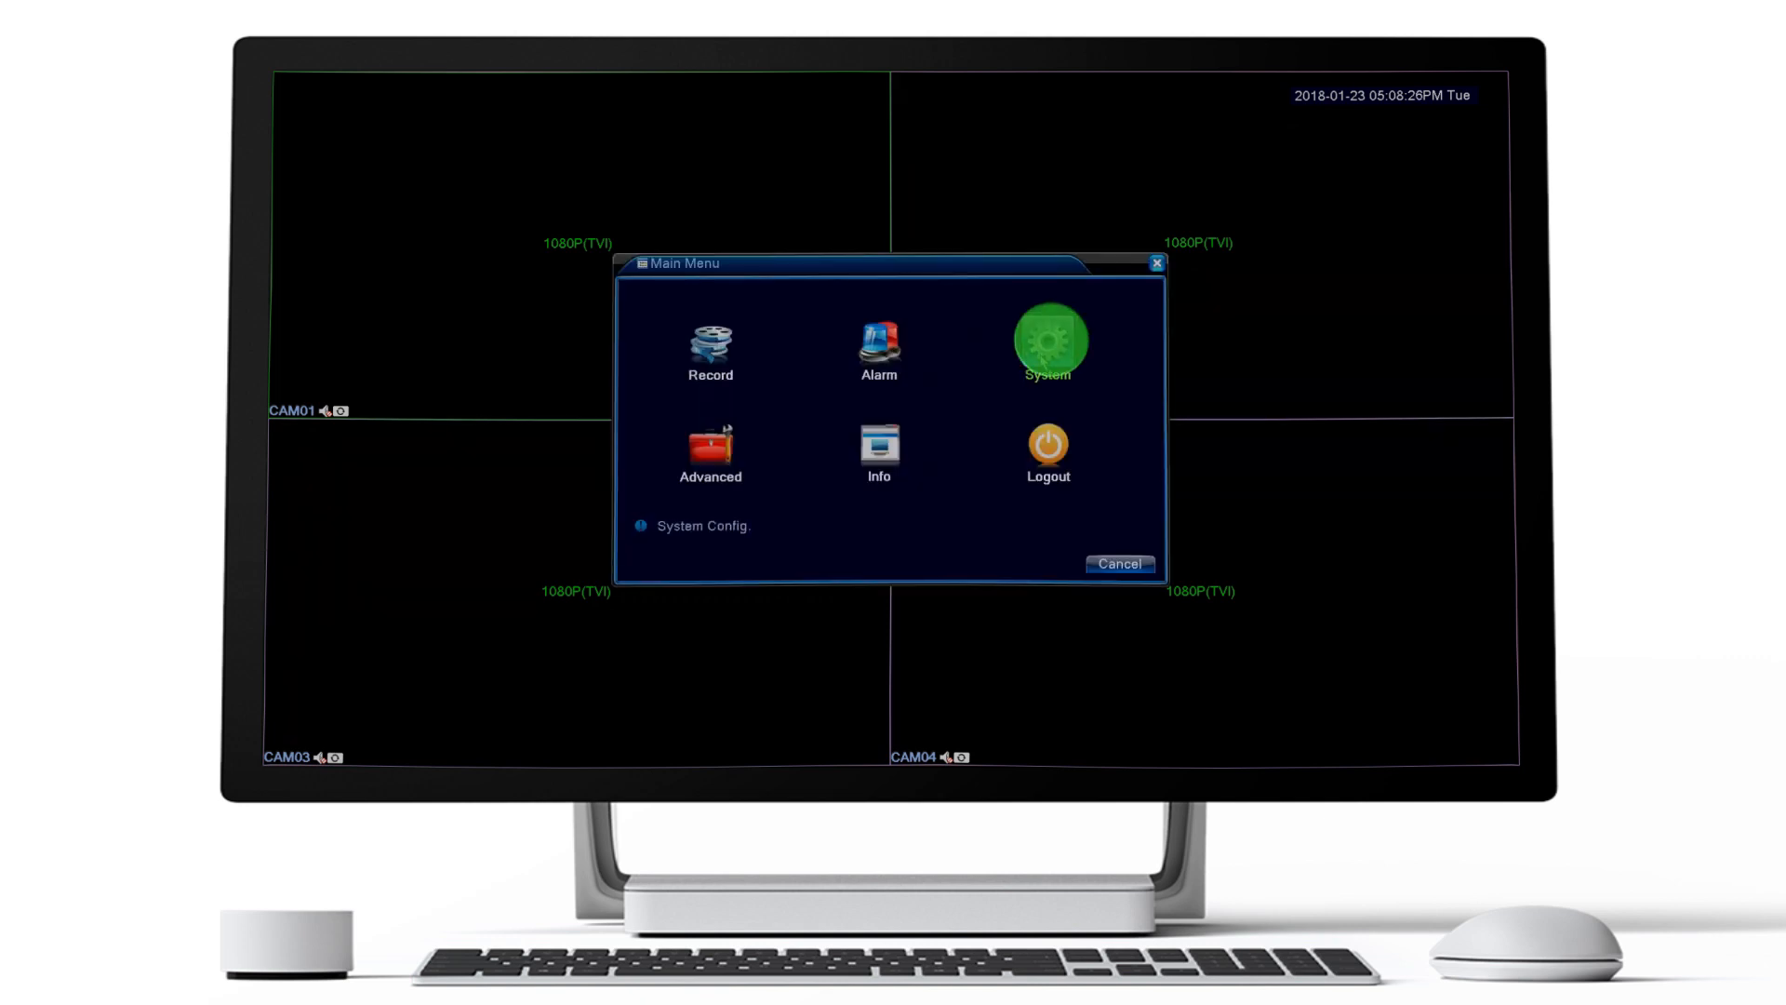
{"action": "left_click", "coordinate": [1046, 342]}
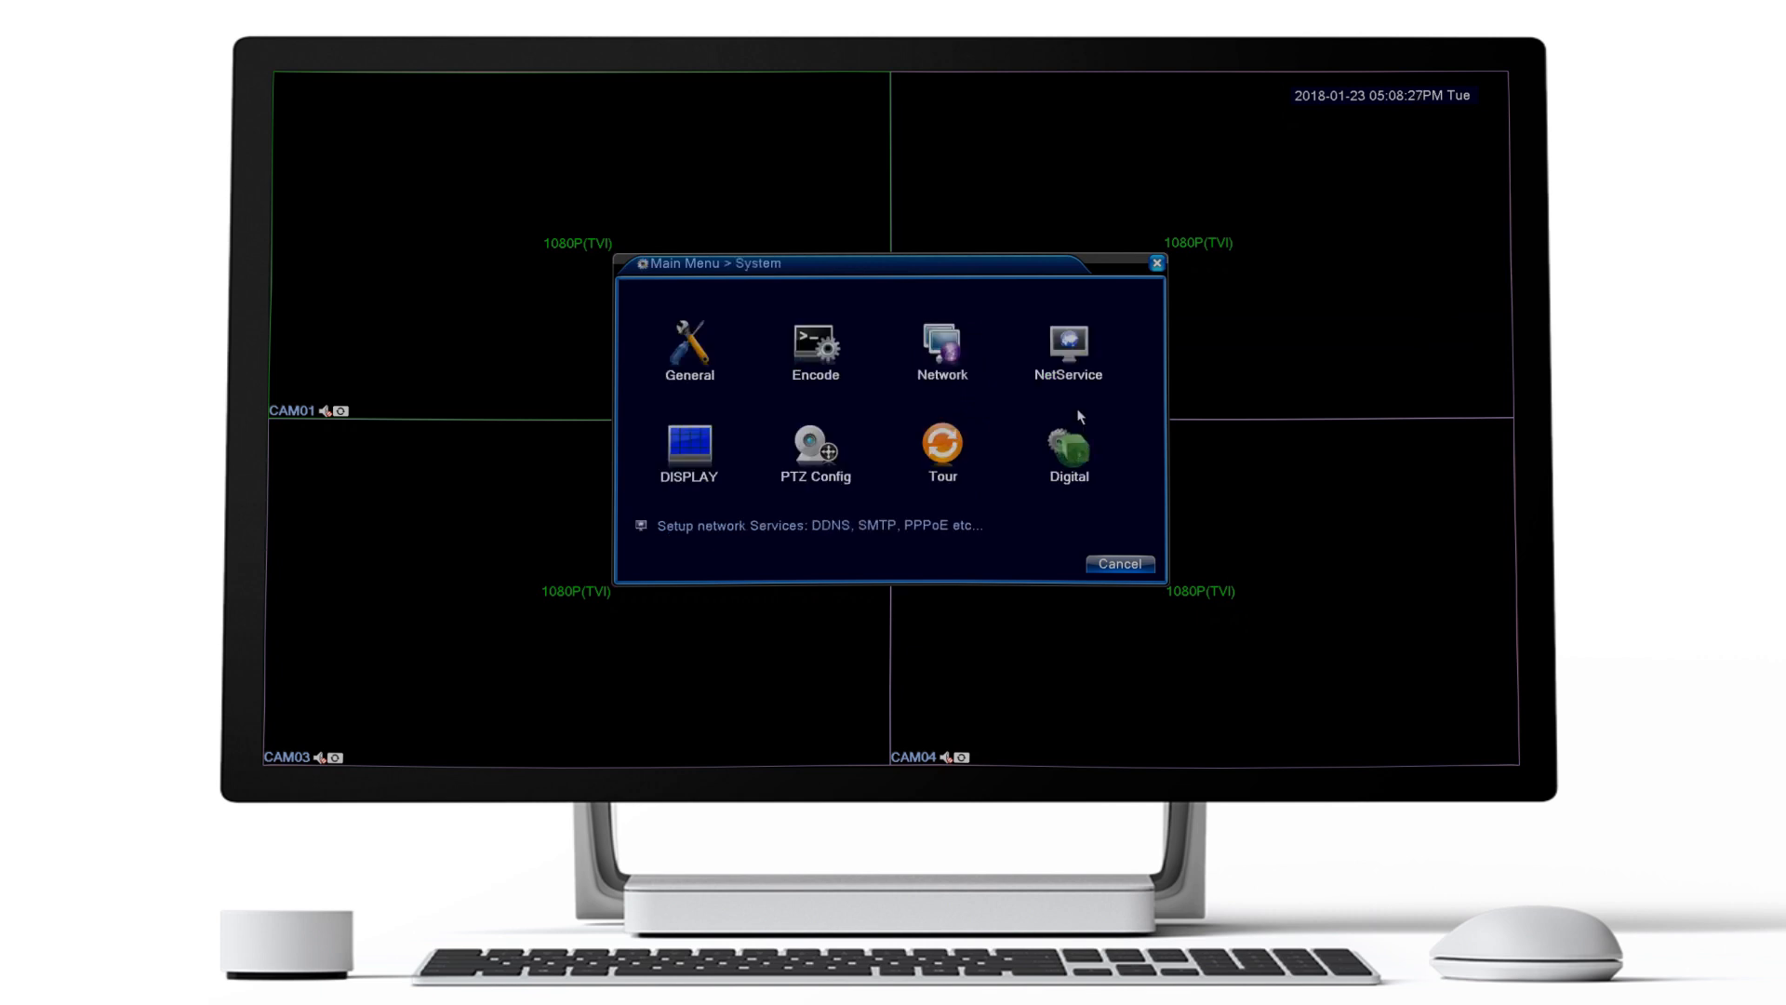
{"action": "left_click", "coordinate": [1066, 450]}
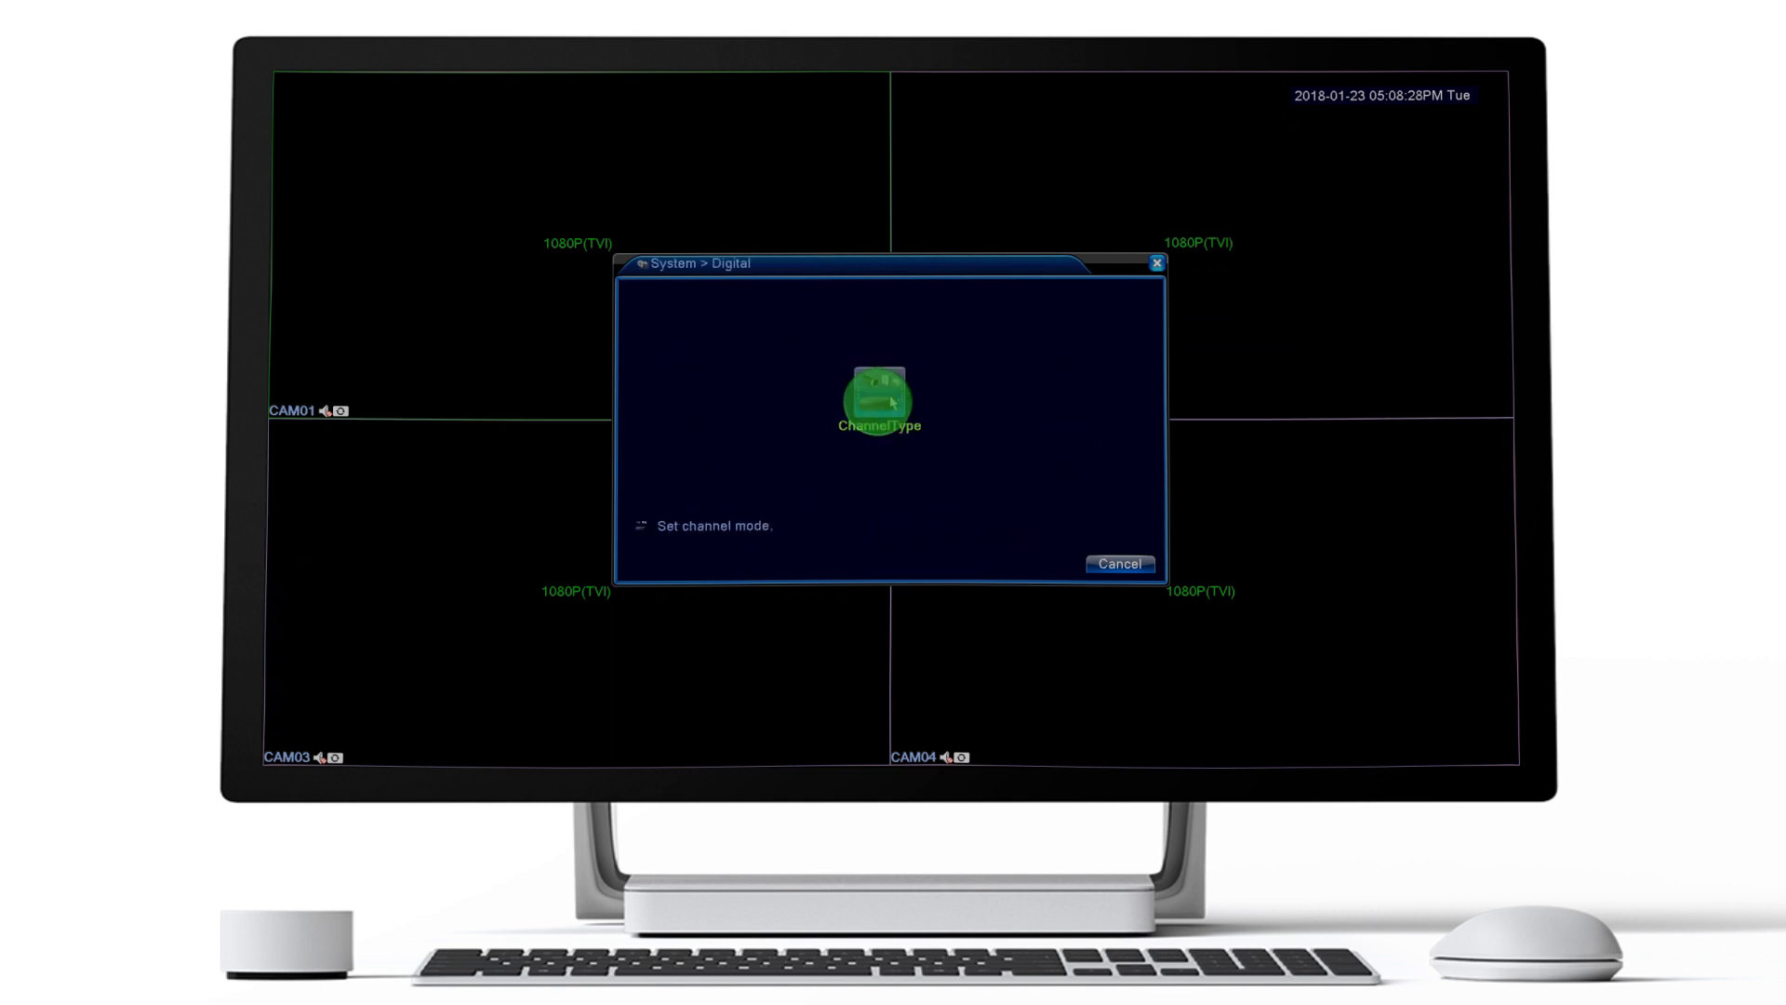
Step: Set ChannelType to the IP 1080P 16-channel row and confirm the restart warning
{"action": "left_click", "coordinate": [878, 396]}
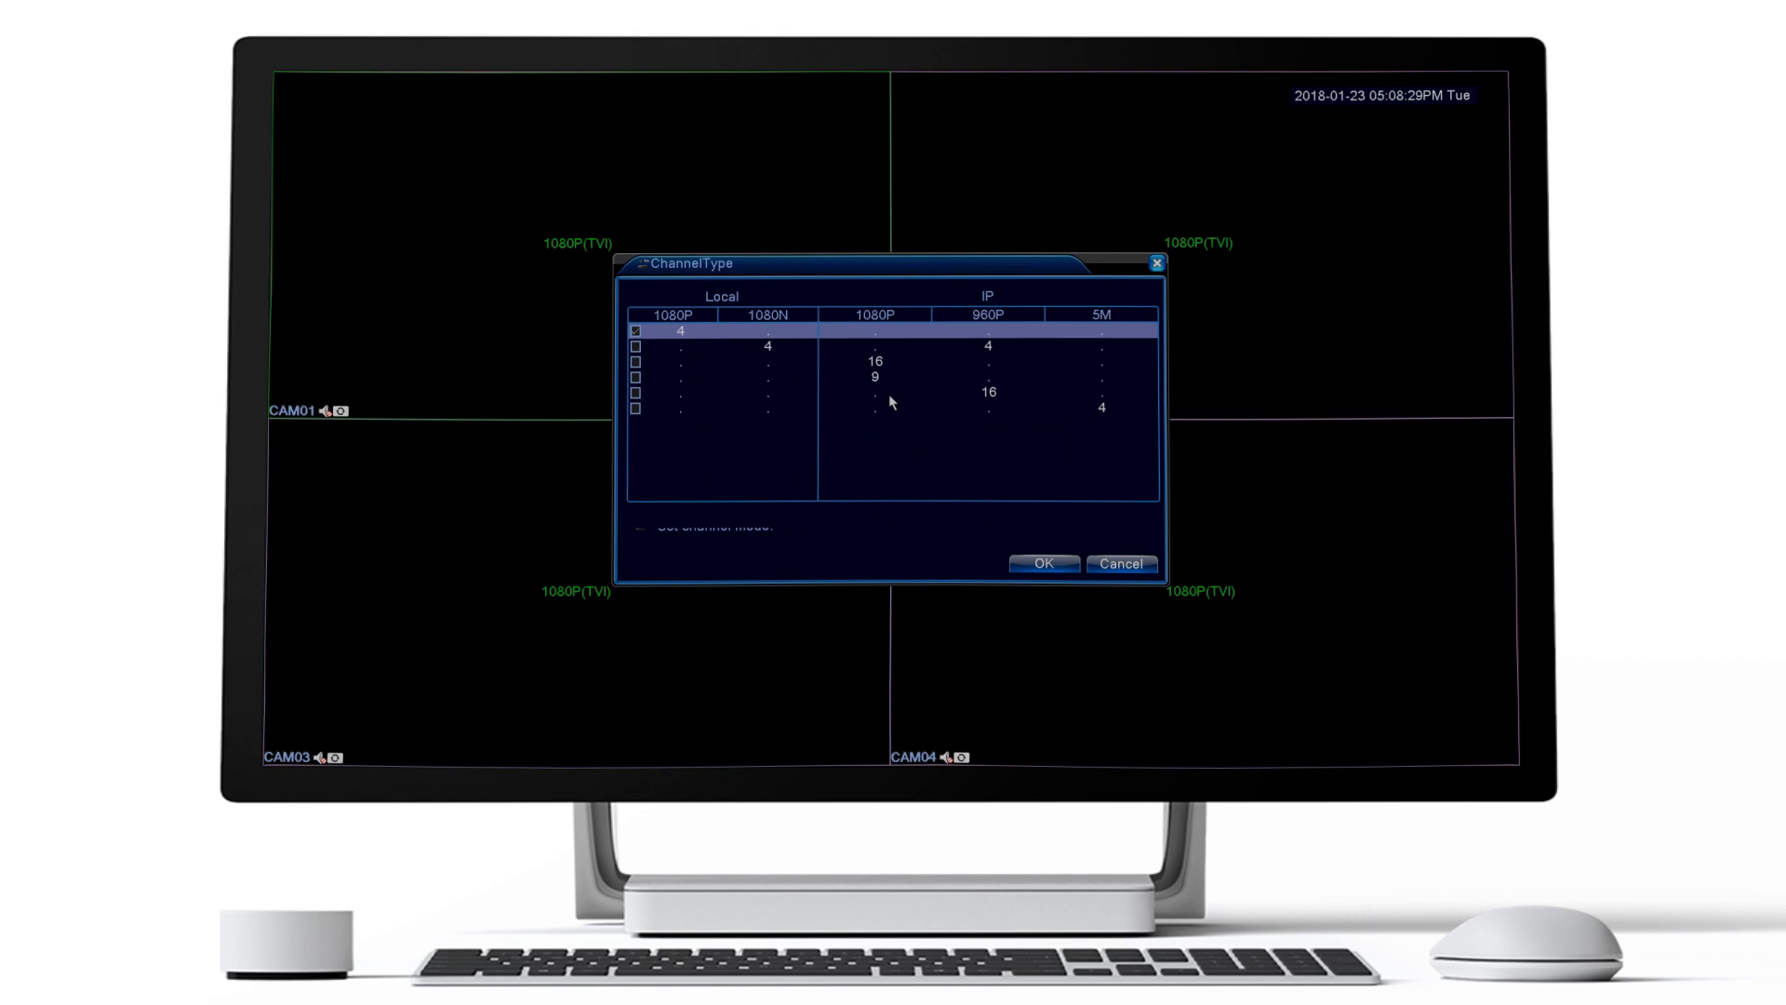
{"action": "left_click", "coordinate": [874, 361]}
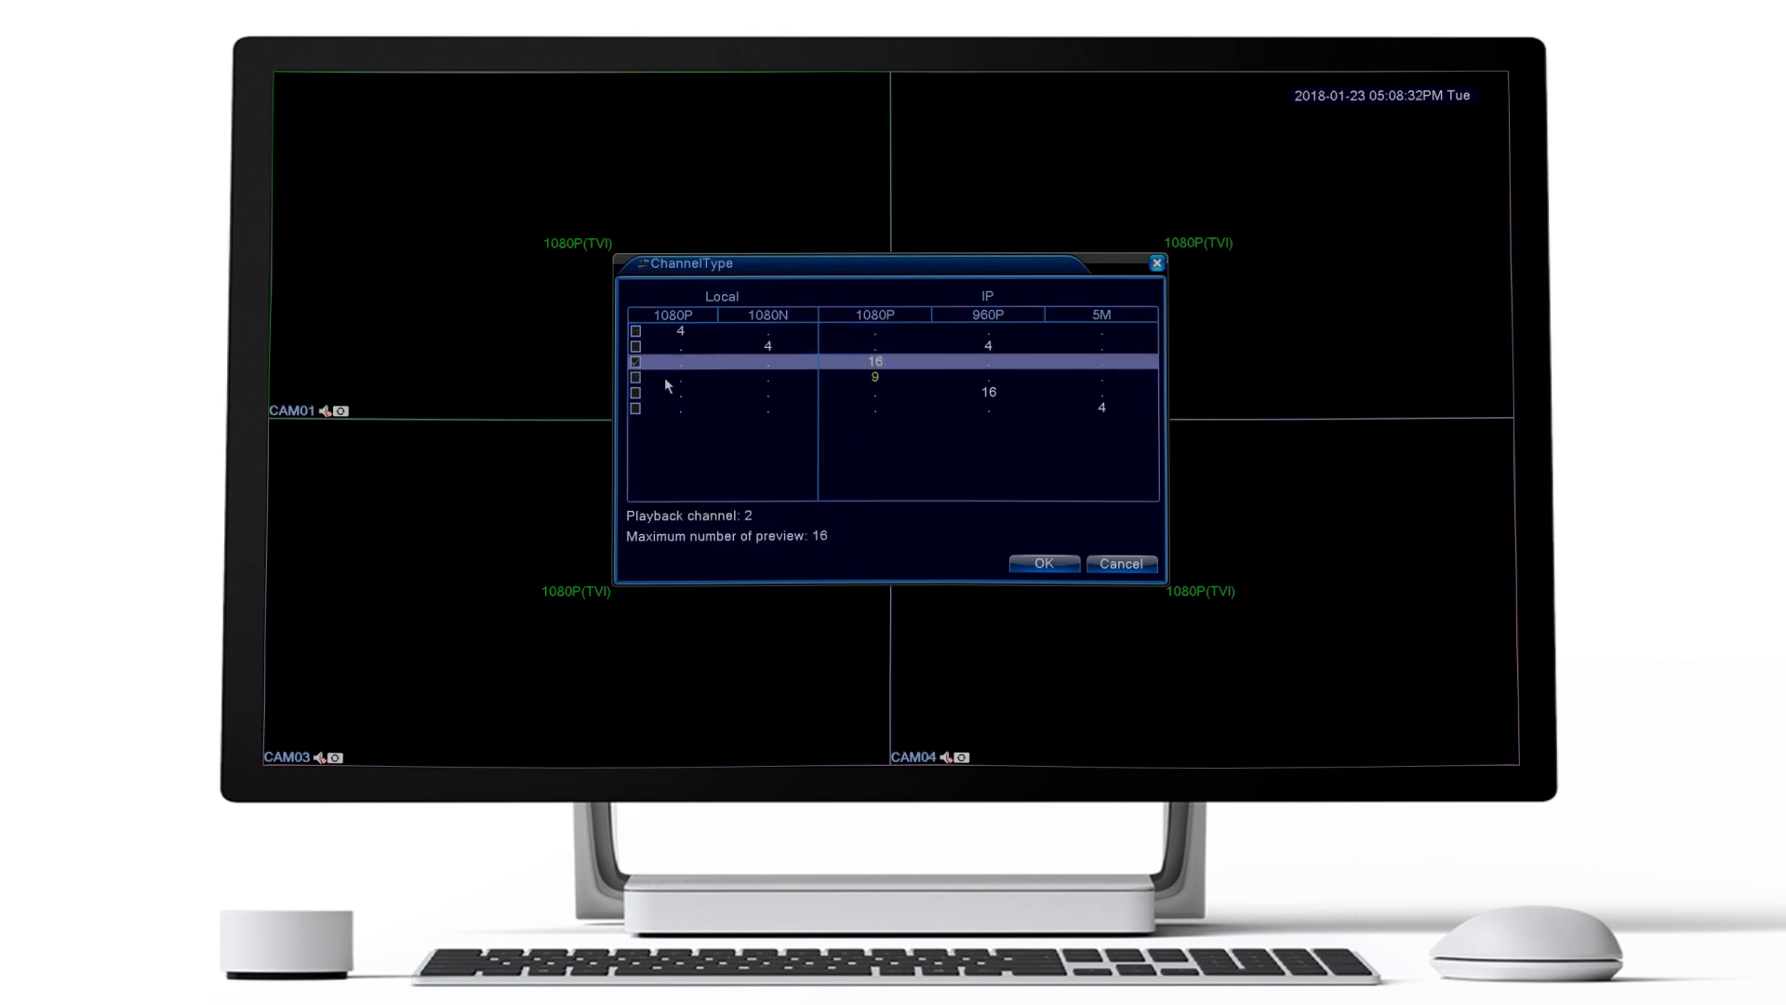
{"action": "left_click", "coordinate": [1039, 563]}
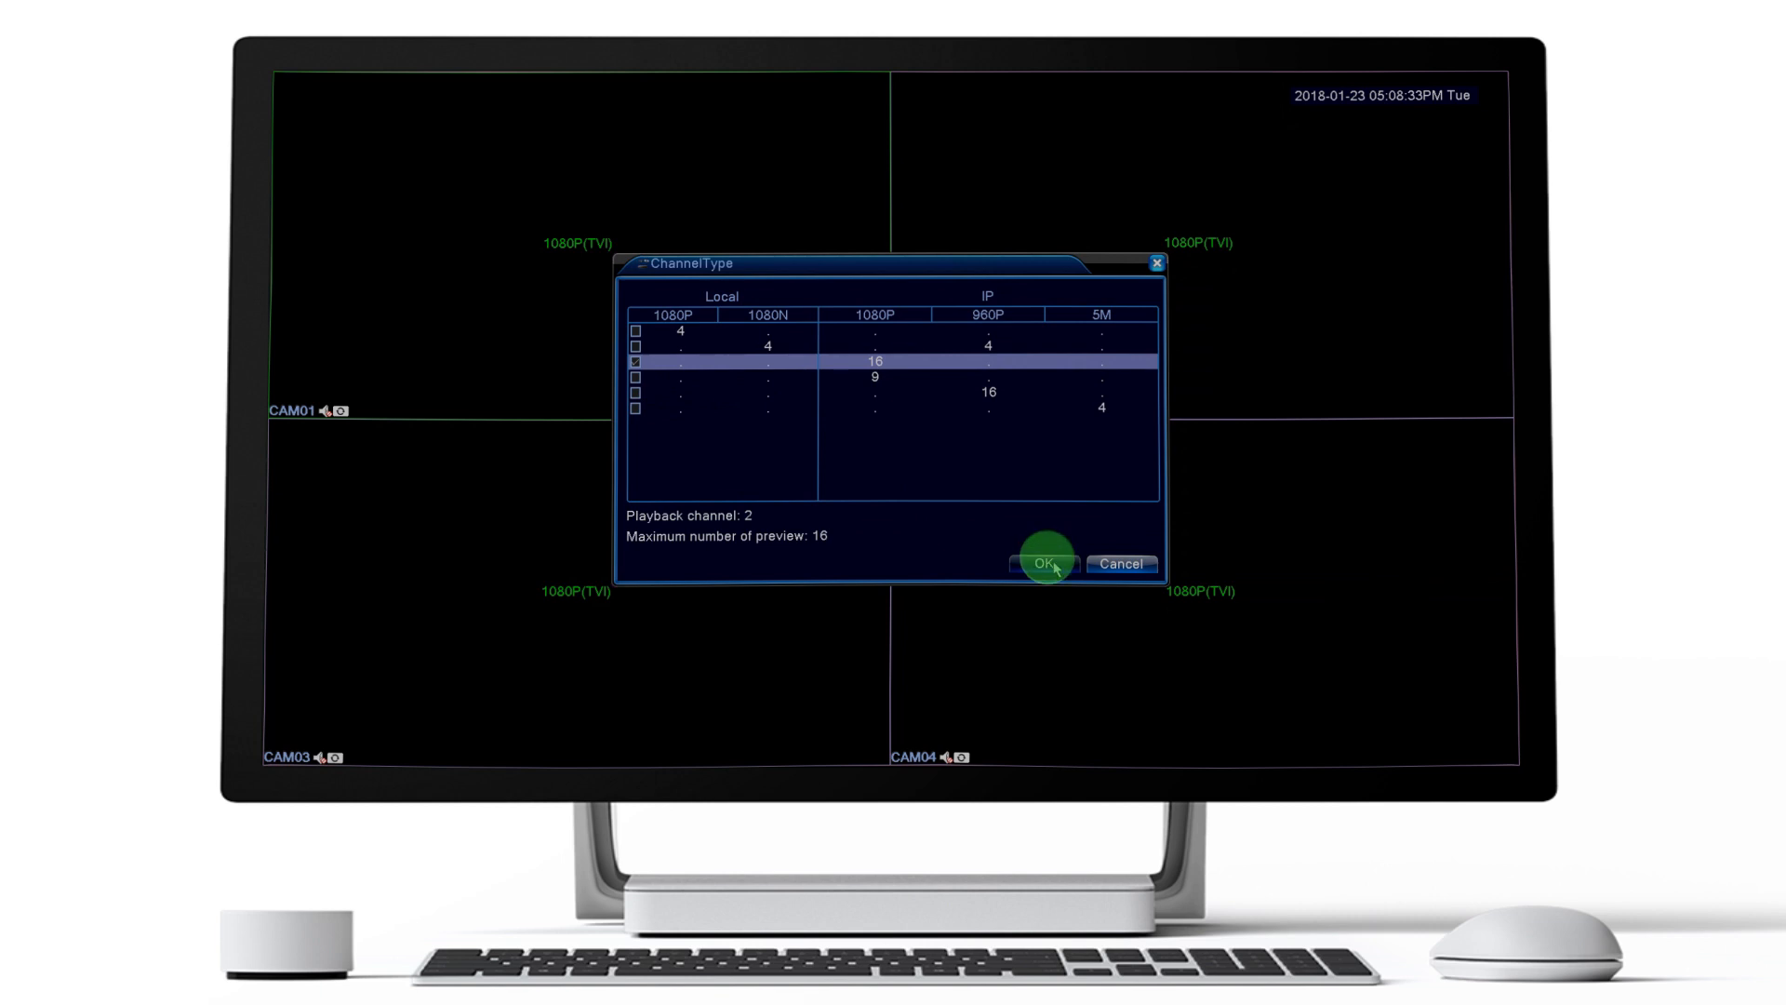
{"action": "left_click", "coordinate": [1042, 566]}
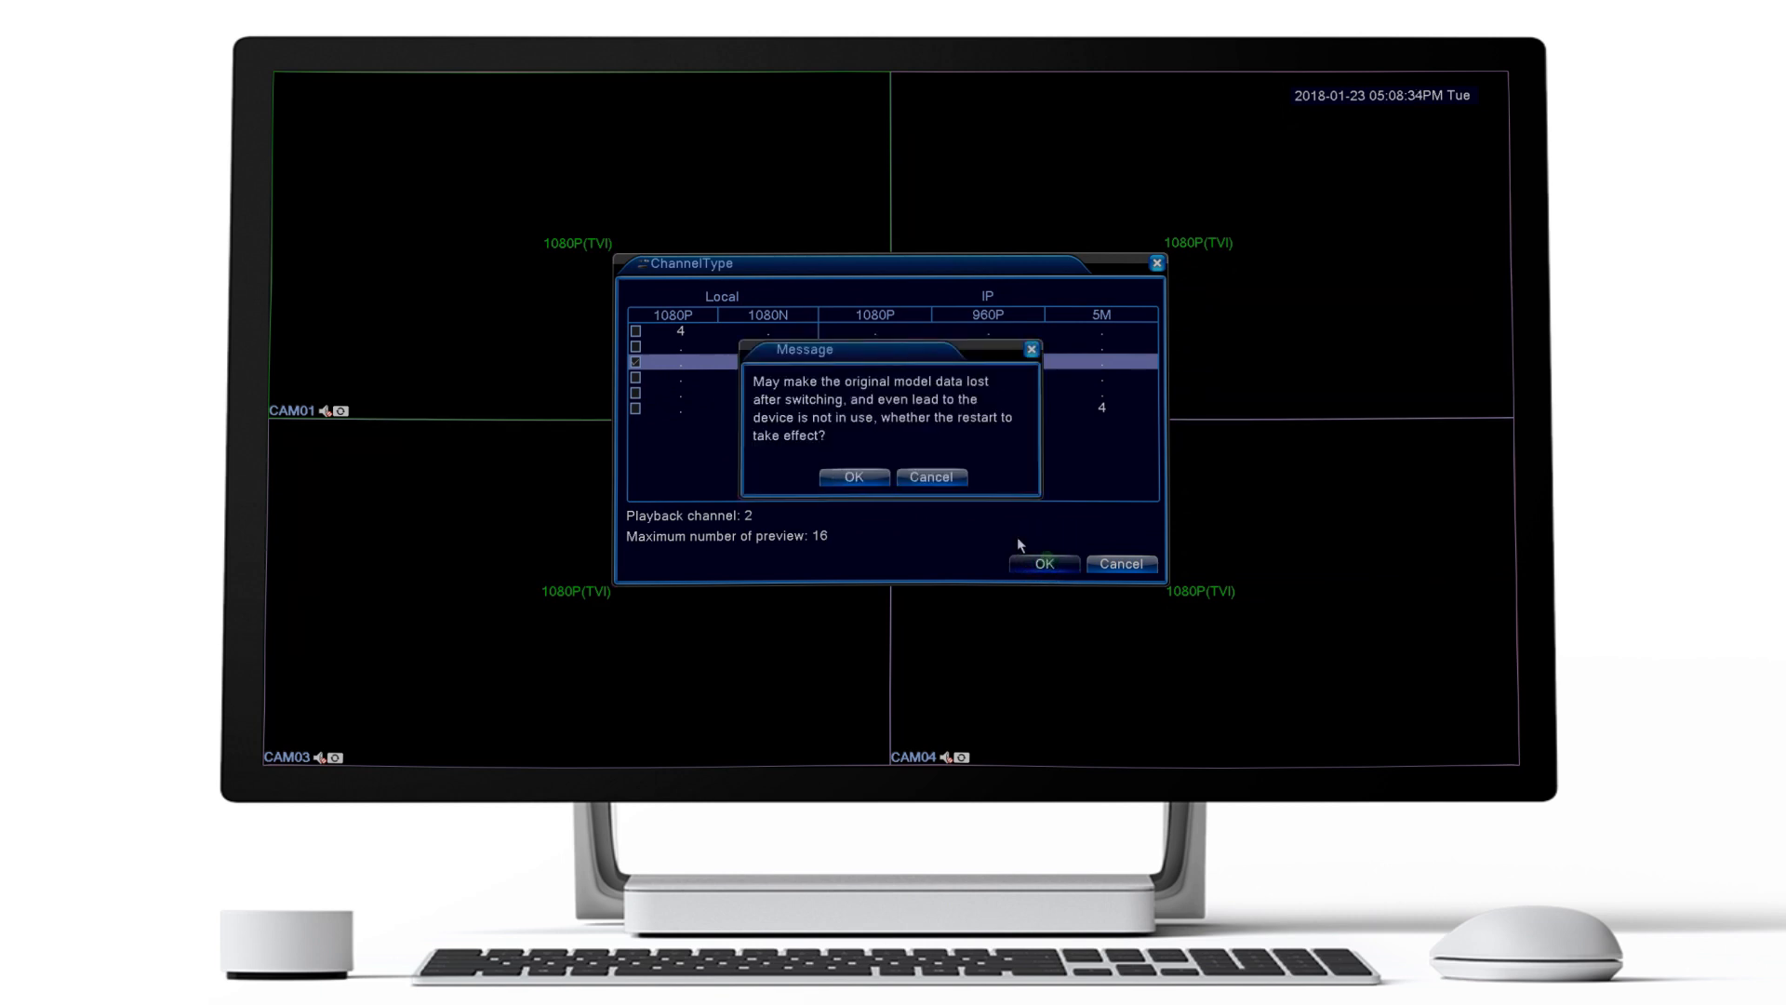
{"action": "mouse_move", "coordinate": [945, 510]}
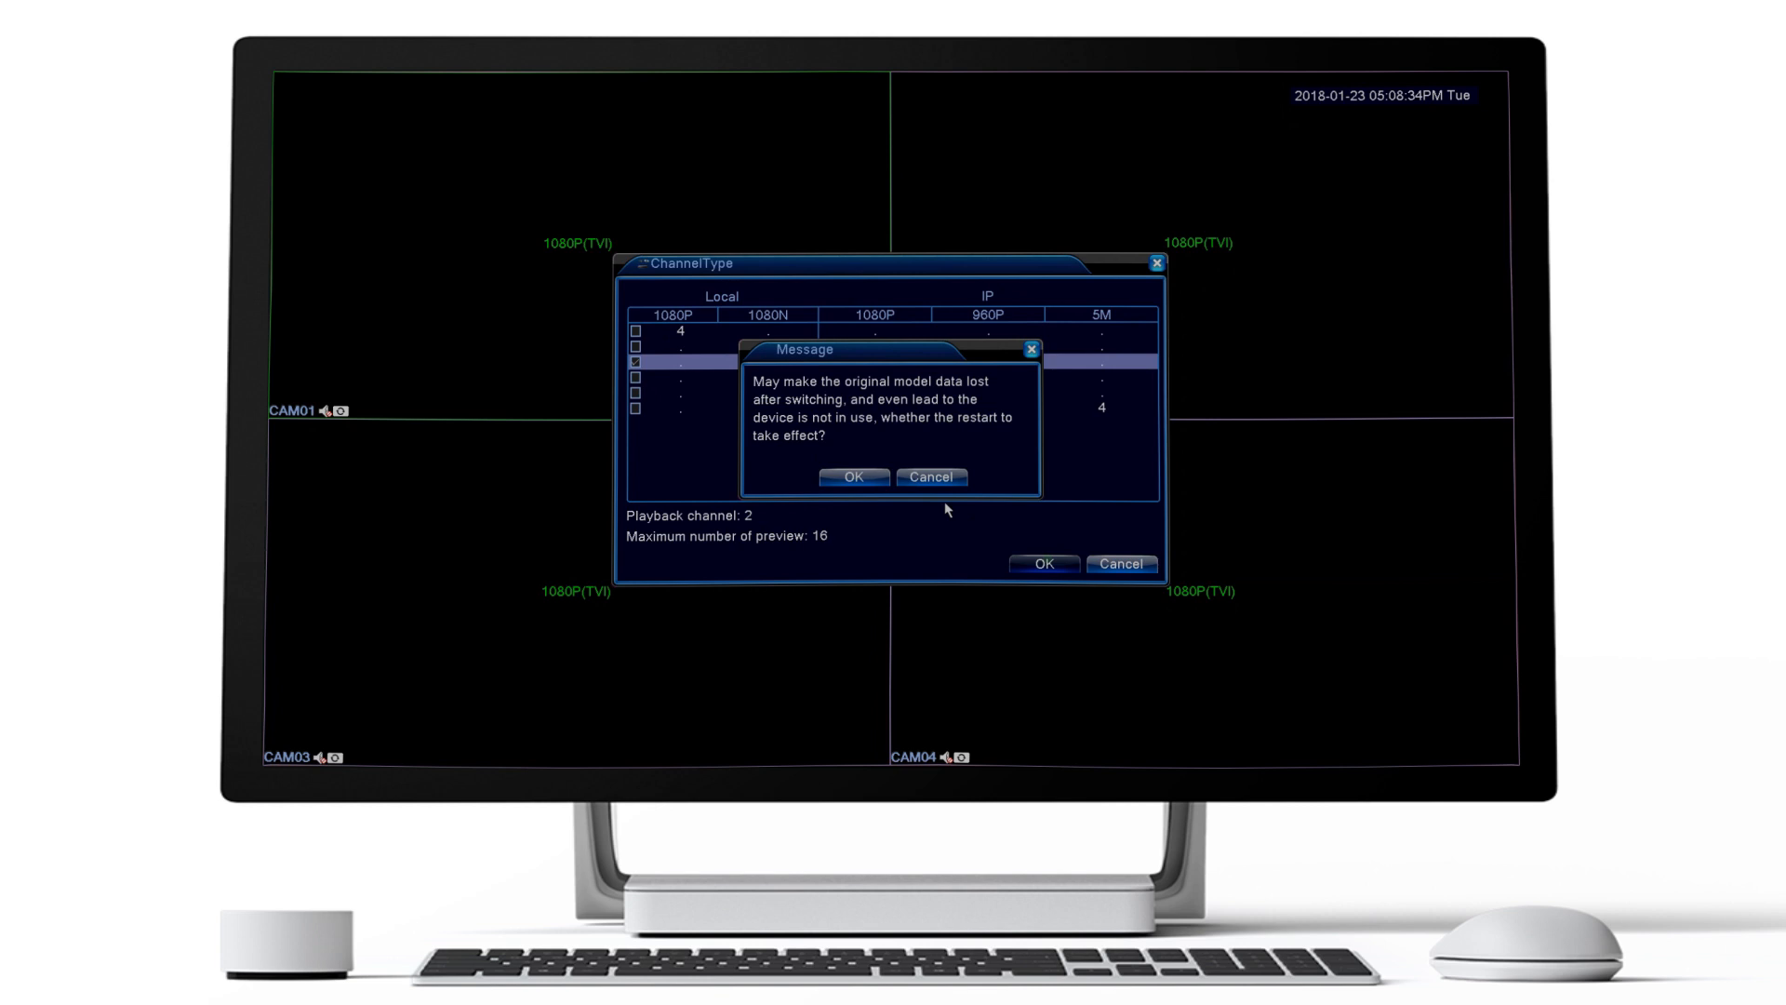
{"action": "left_click", "coordinate": [854, 476]}
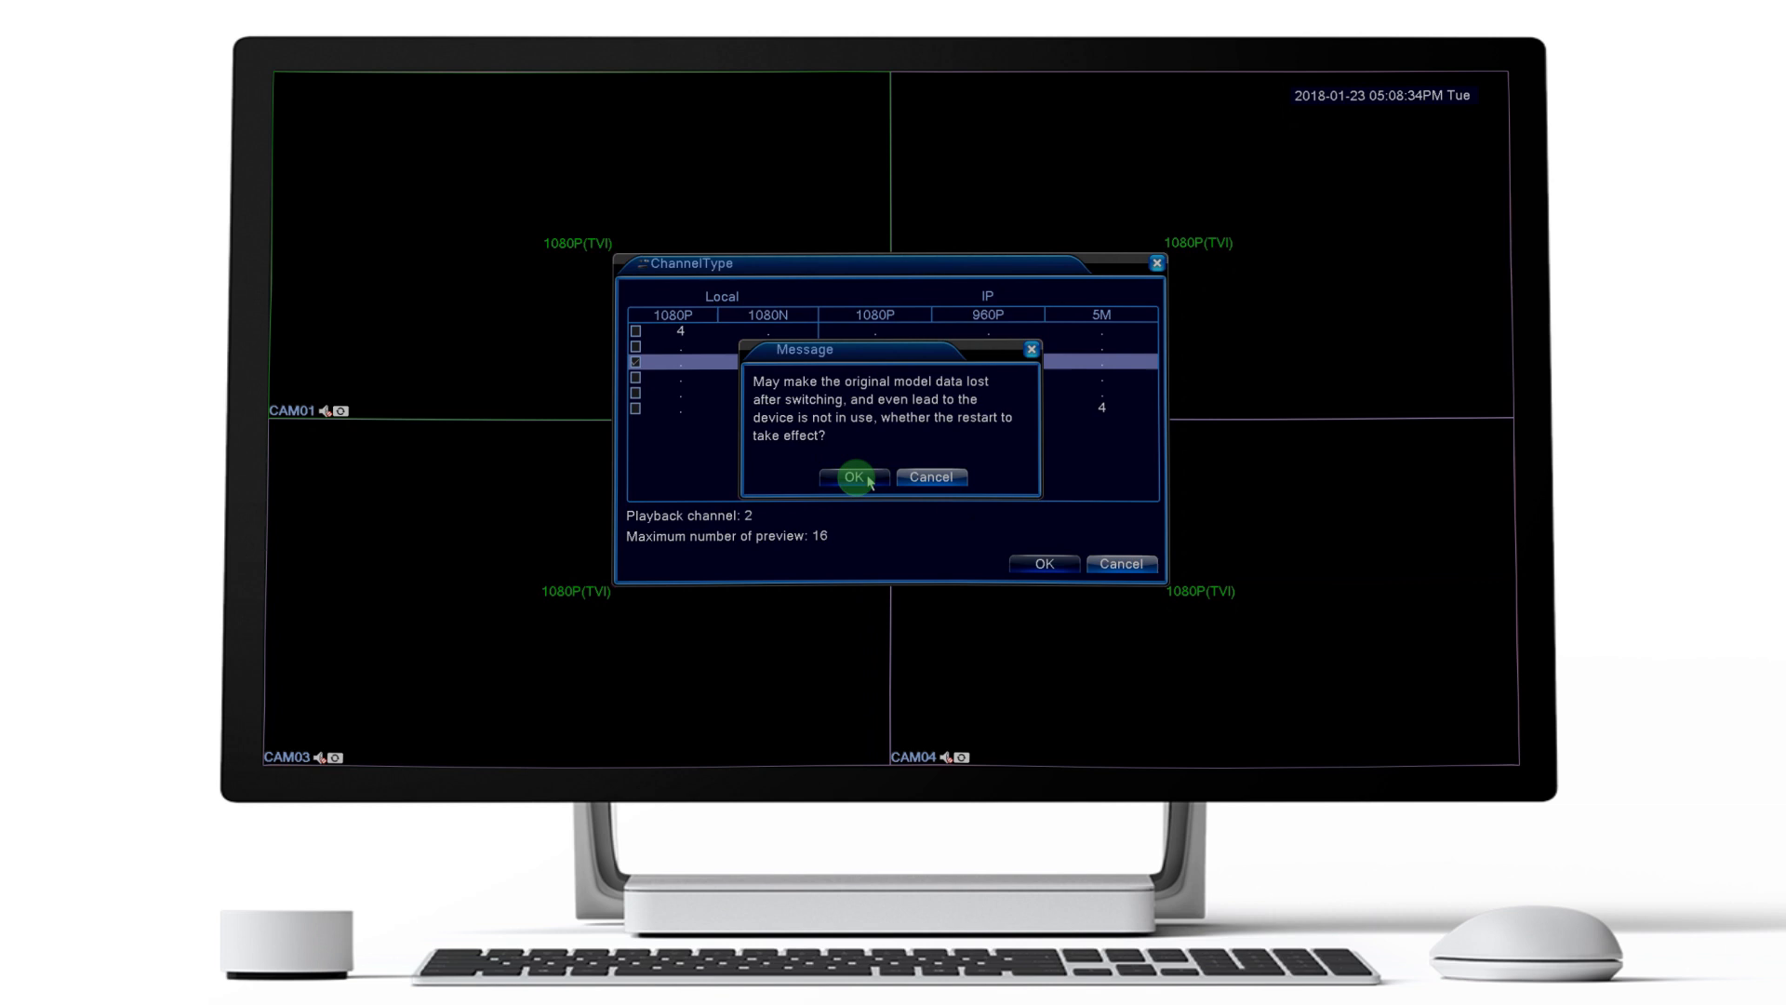
{"action": "left_click", "coordinate": [852, 477]}
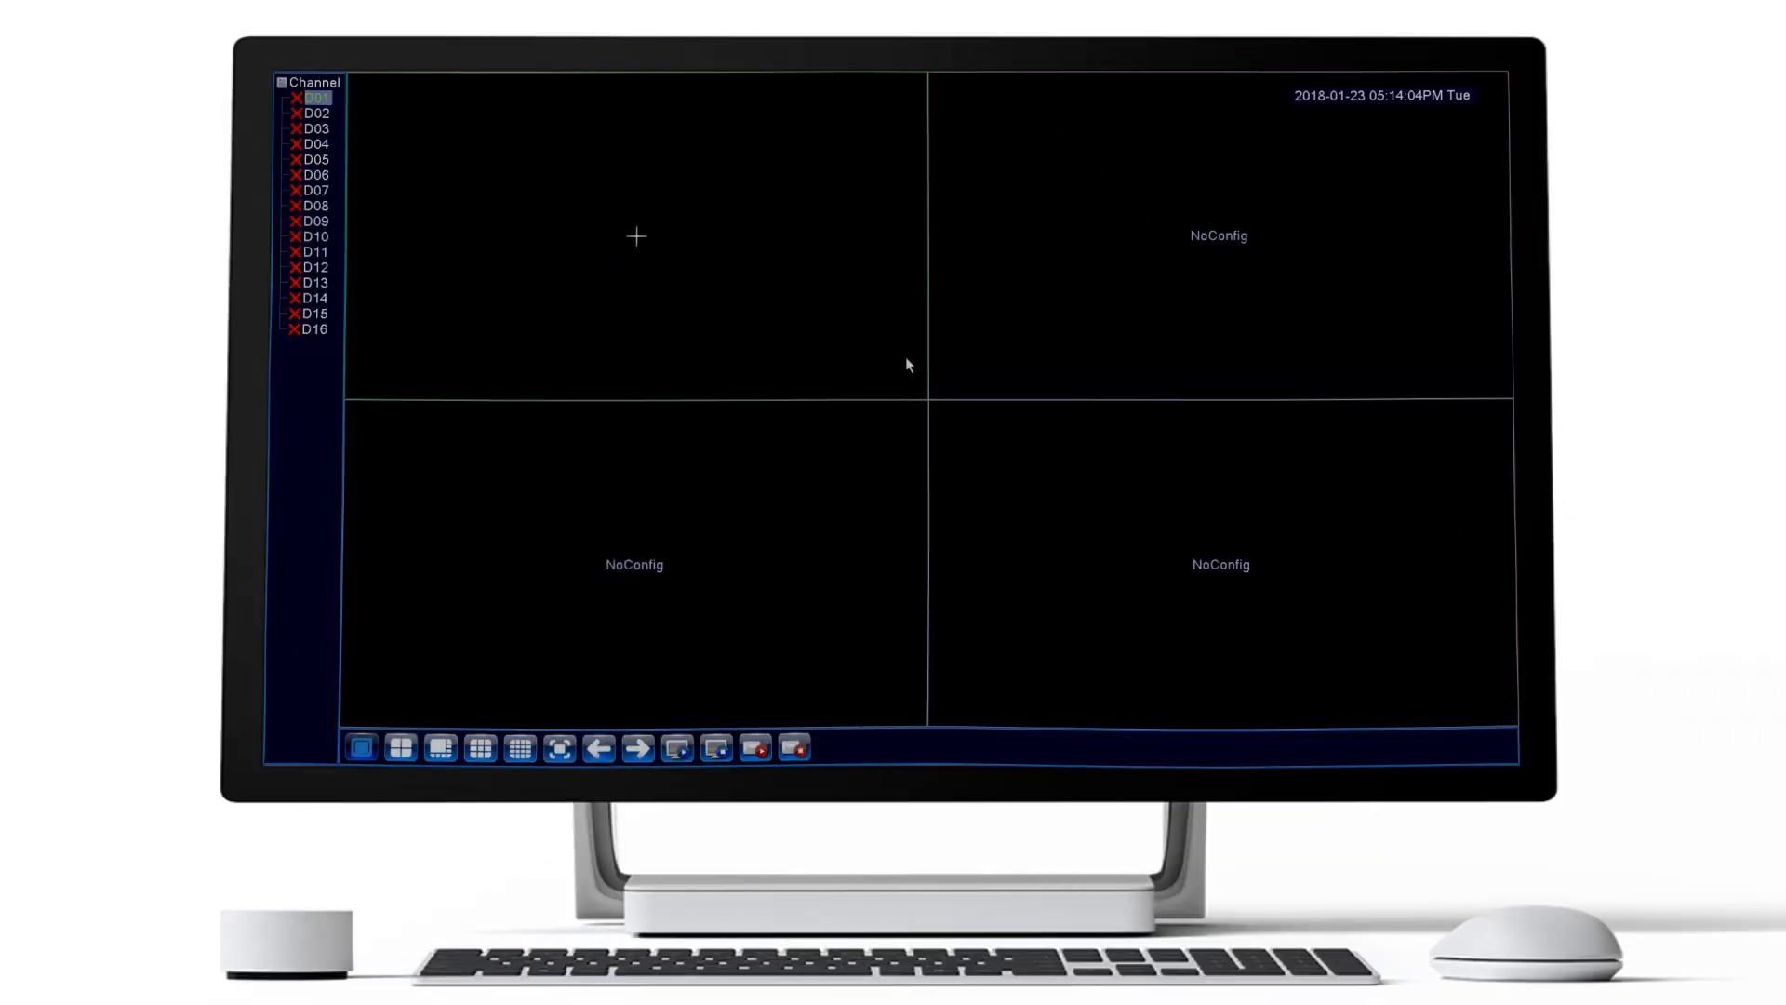
Step: Log in as admin and reopen System > Digital > Digital channels for channel 1
{"action": "right_click", "coordinate": [908, 365]}
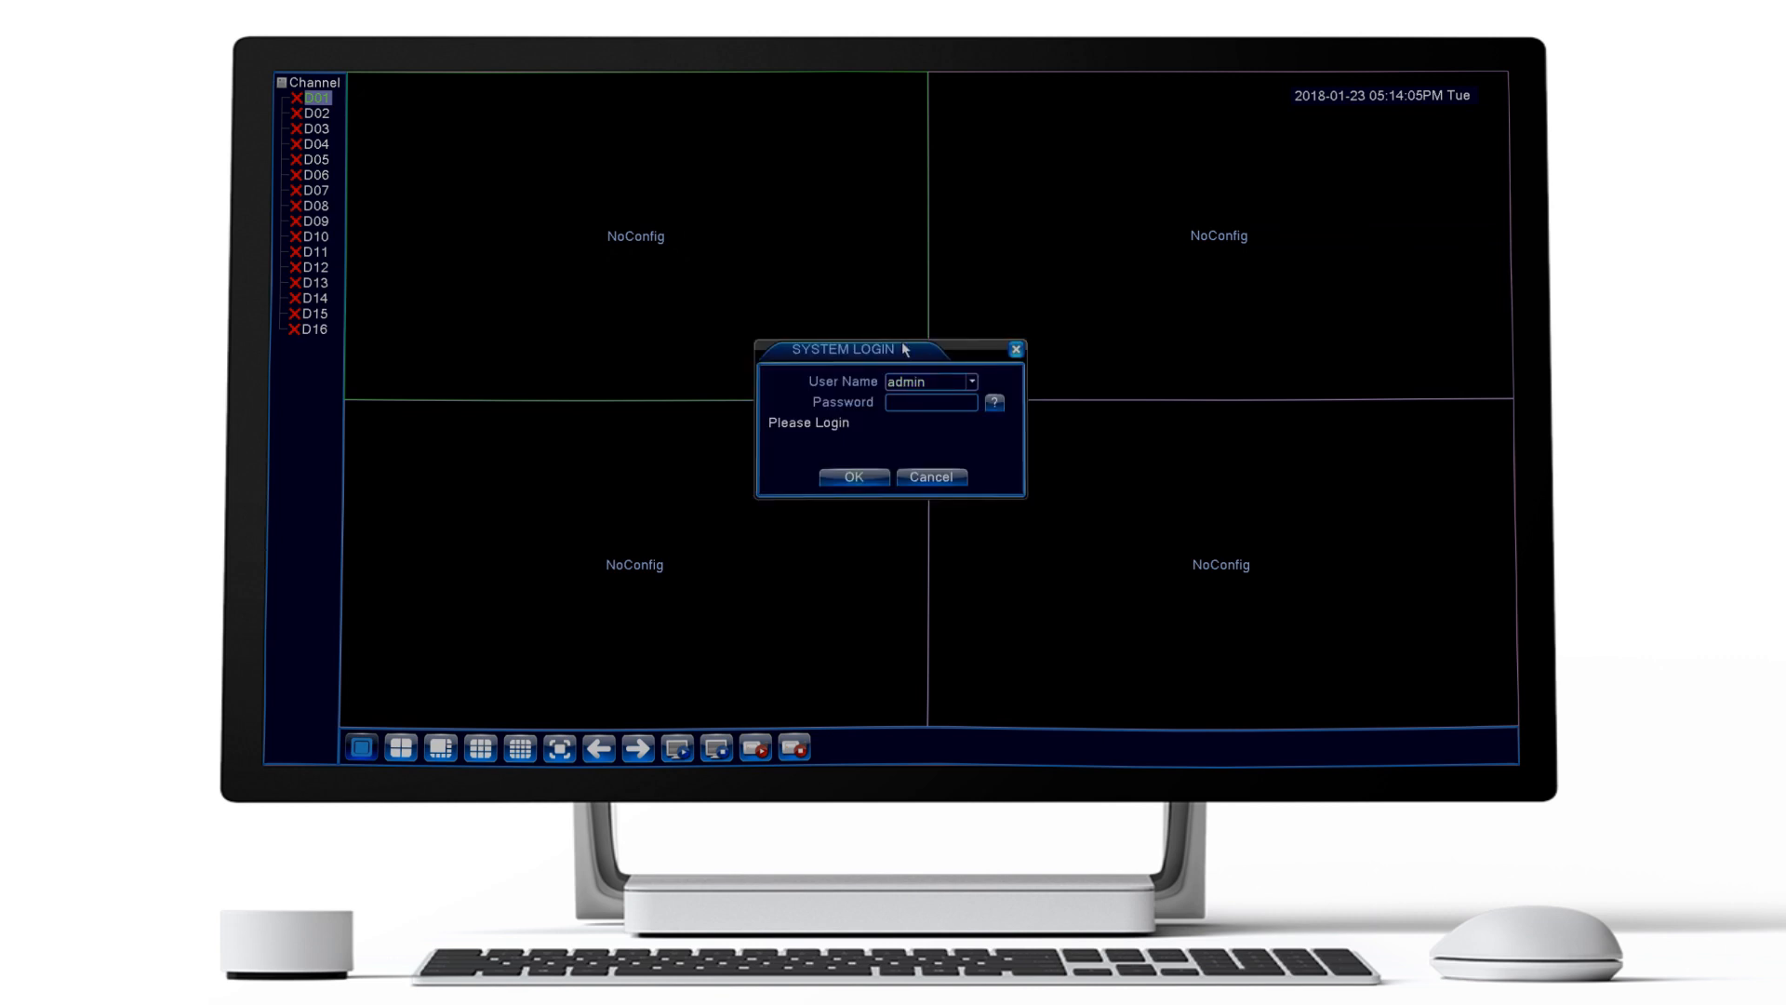
{"action": "left_click", "coordinate": [853, 477]}
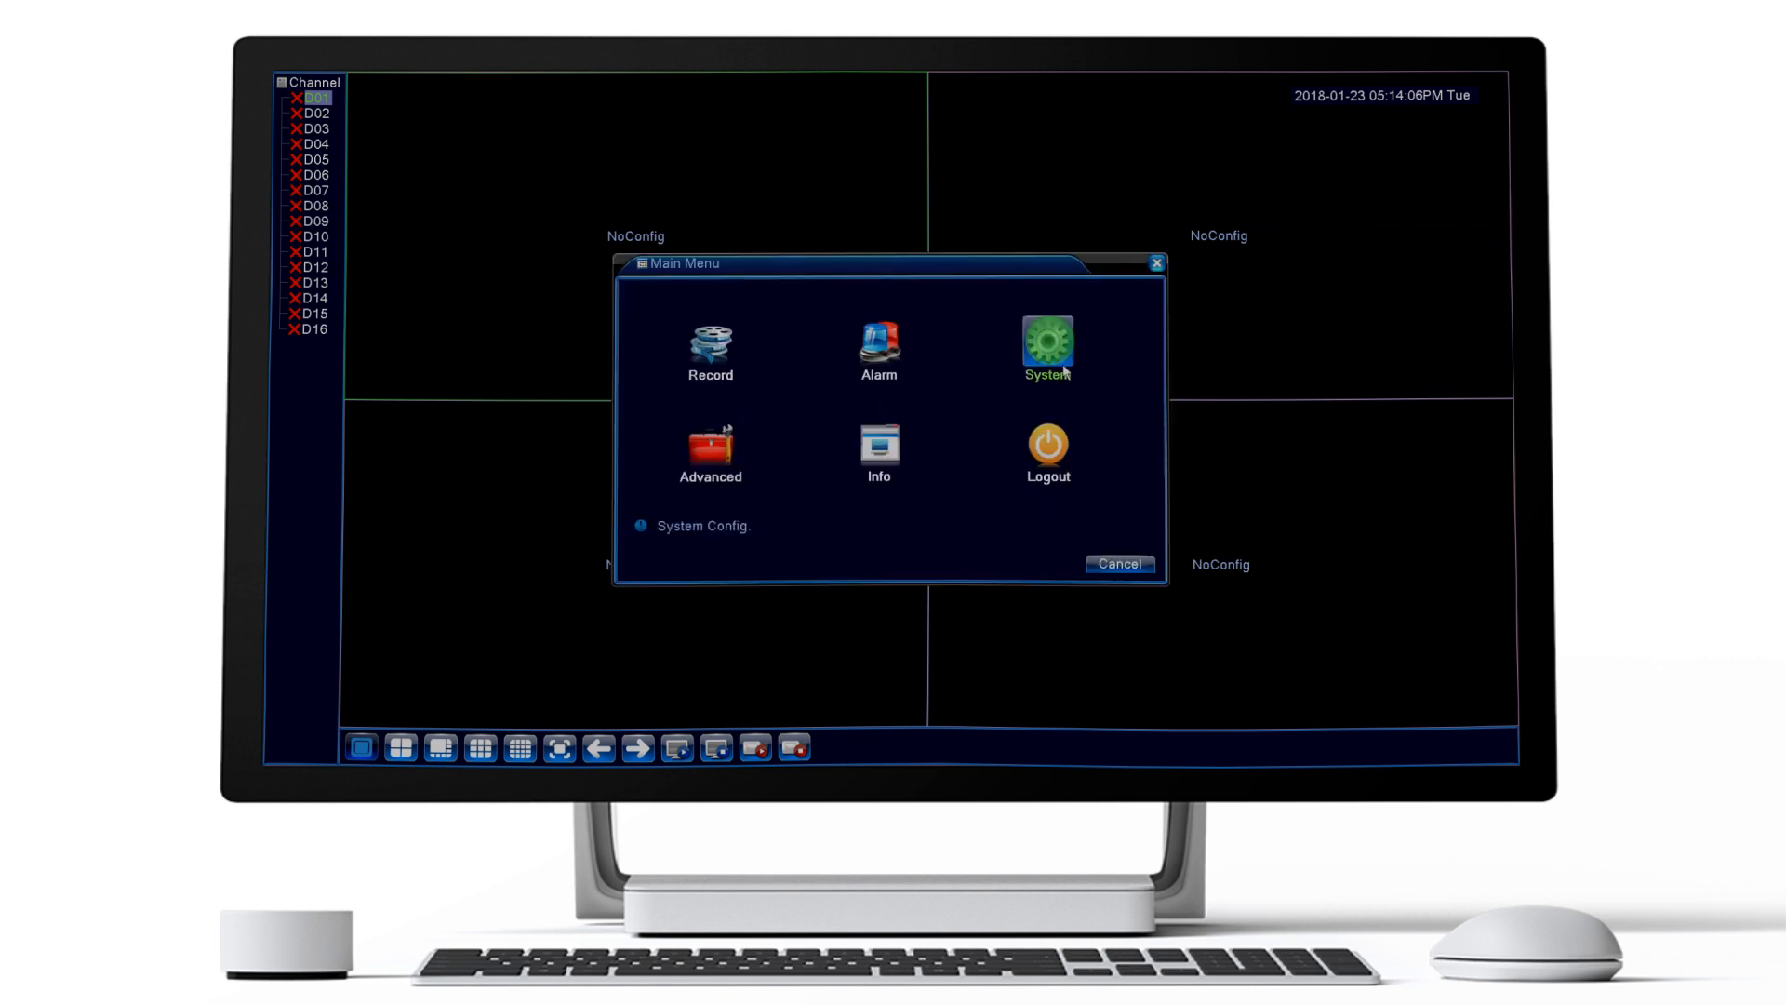
{"action": "left_click", "coordinate": [1044, 348]}
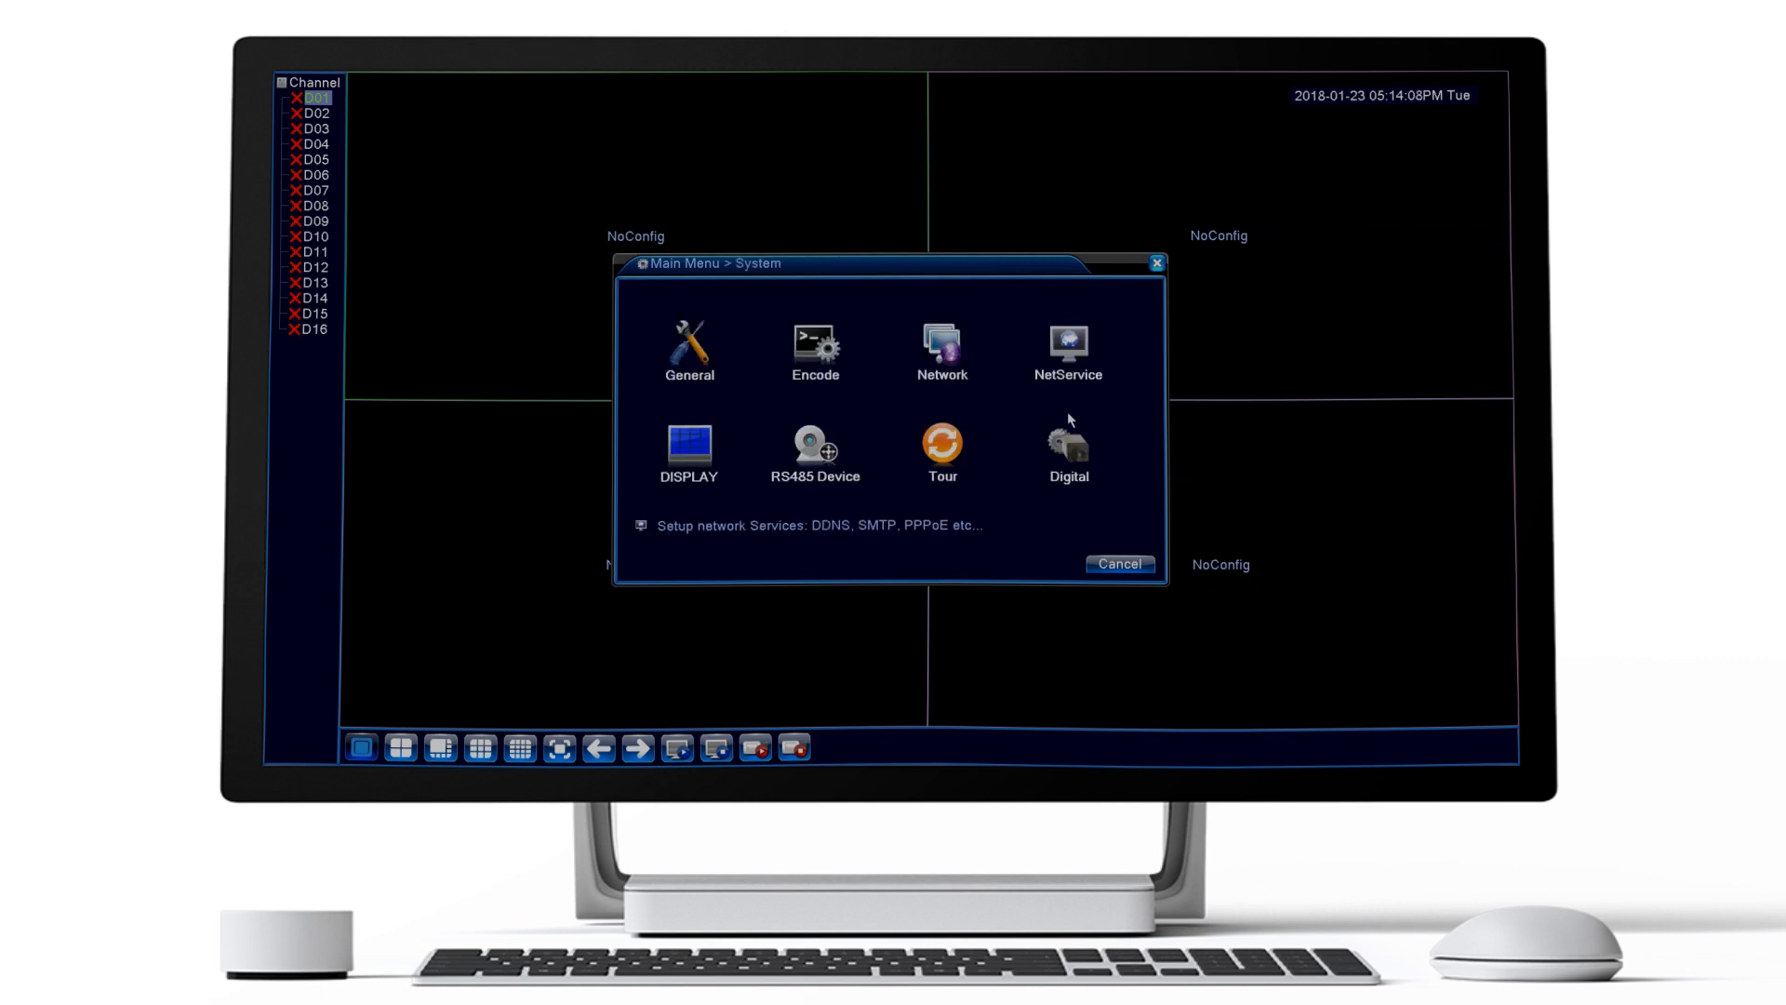
{"action": "left_click", "coordinate": [1065, 448]}
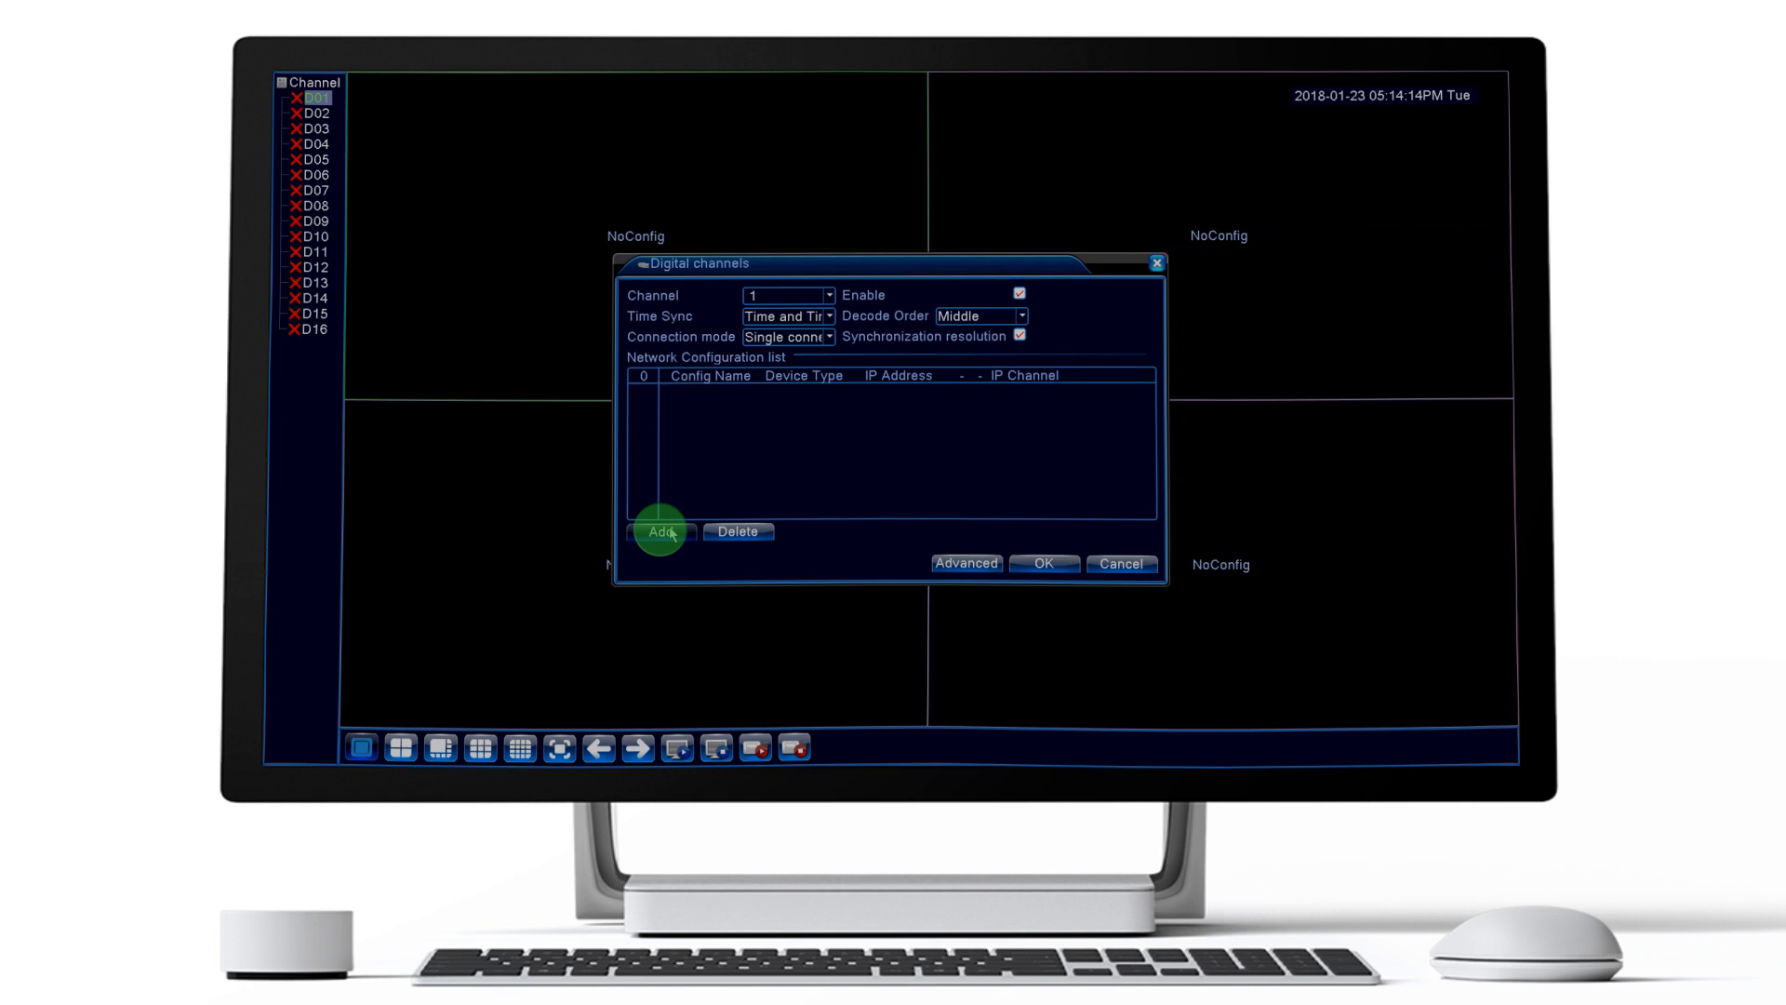
Step: Search the network, add the ONVIF camera at 192.168.0.186 to channel 1 and save
{"action": "left_click", "coordinate": [659, 530]}
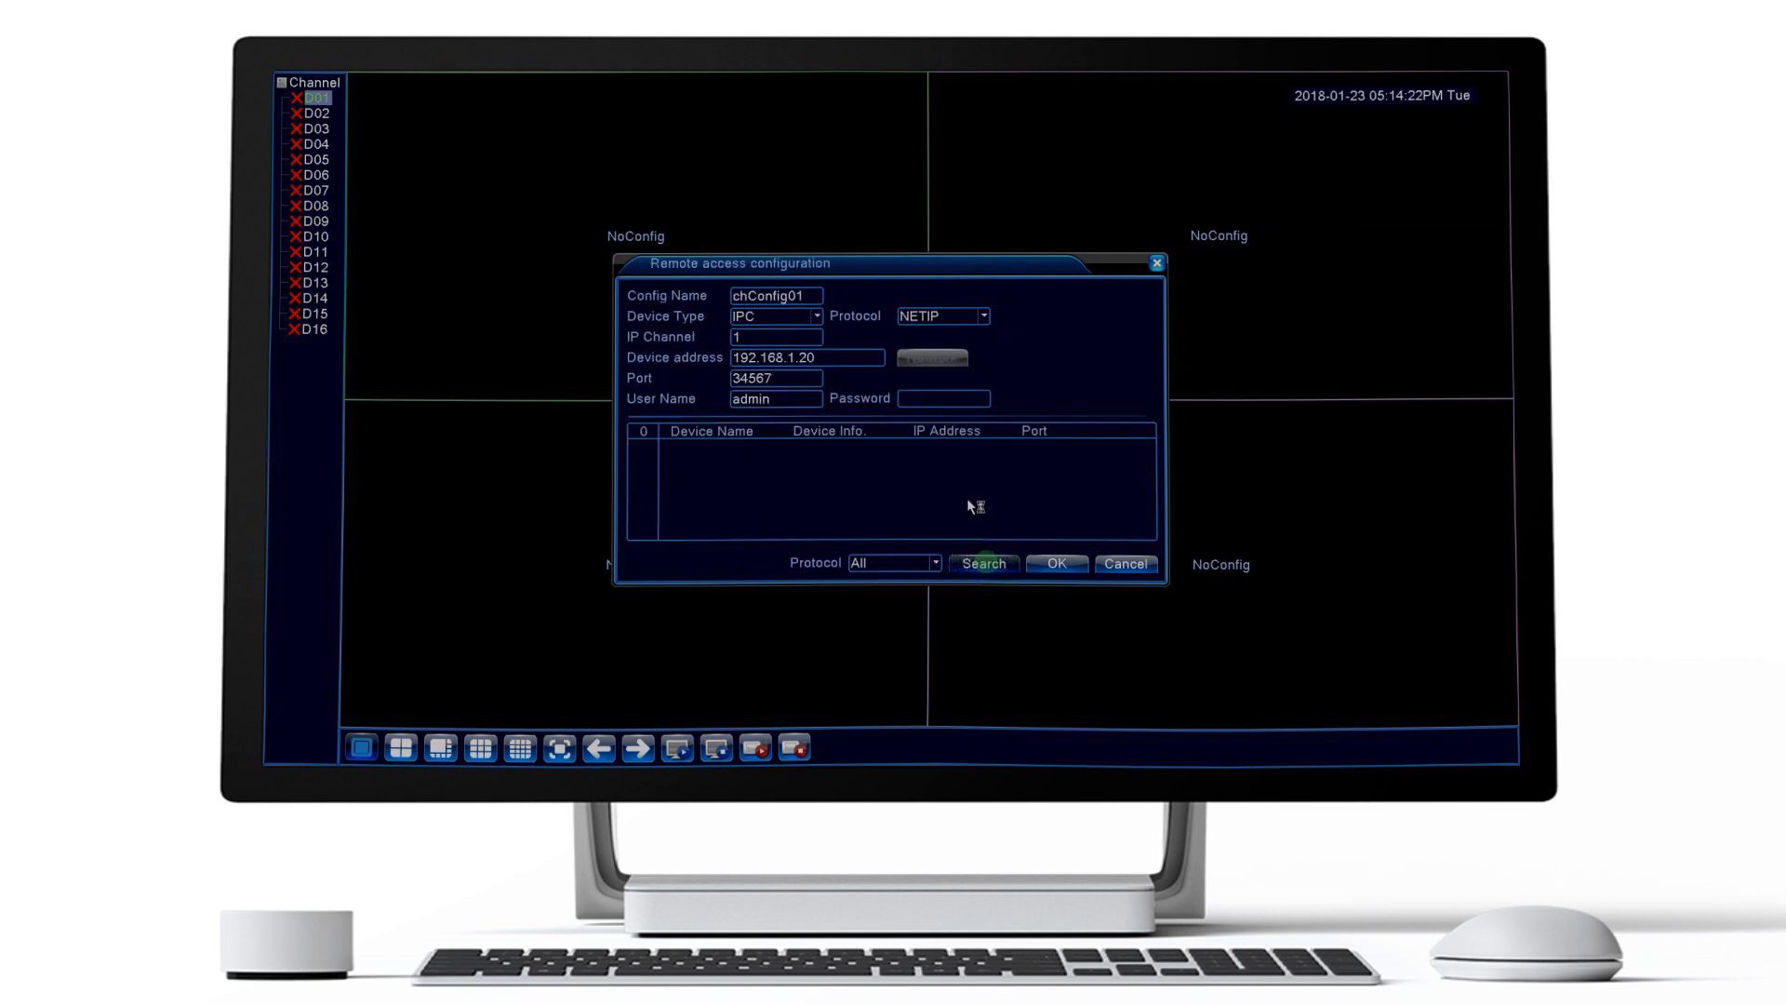
{"action": "left_click", "coordinate": [983, 562]}
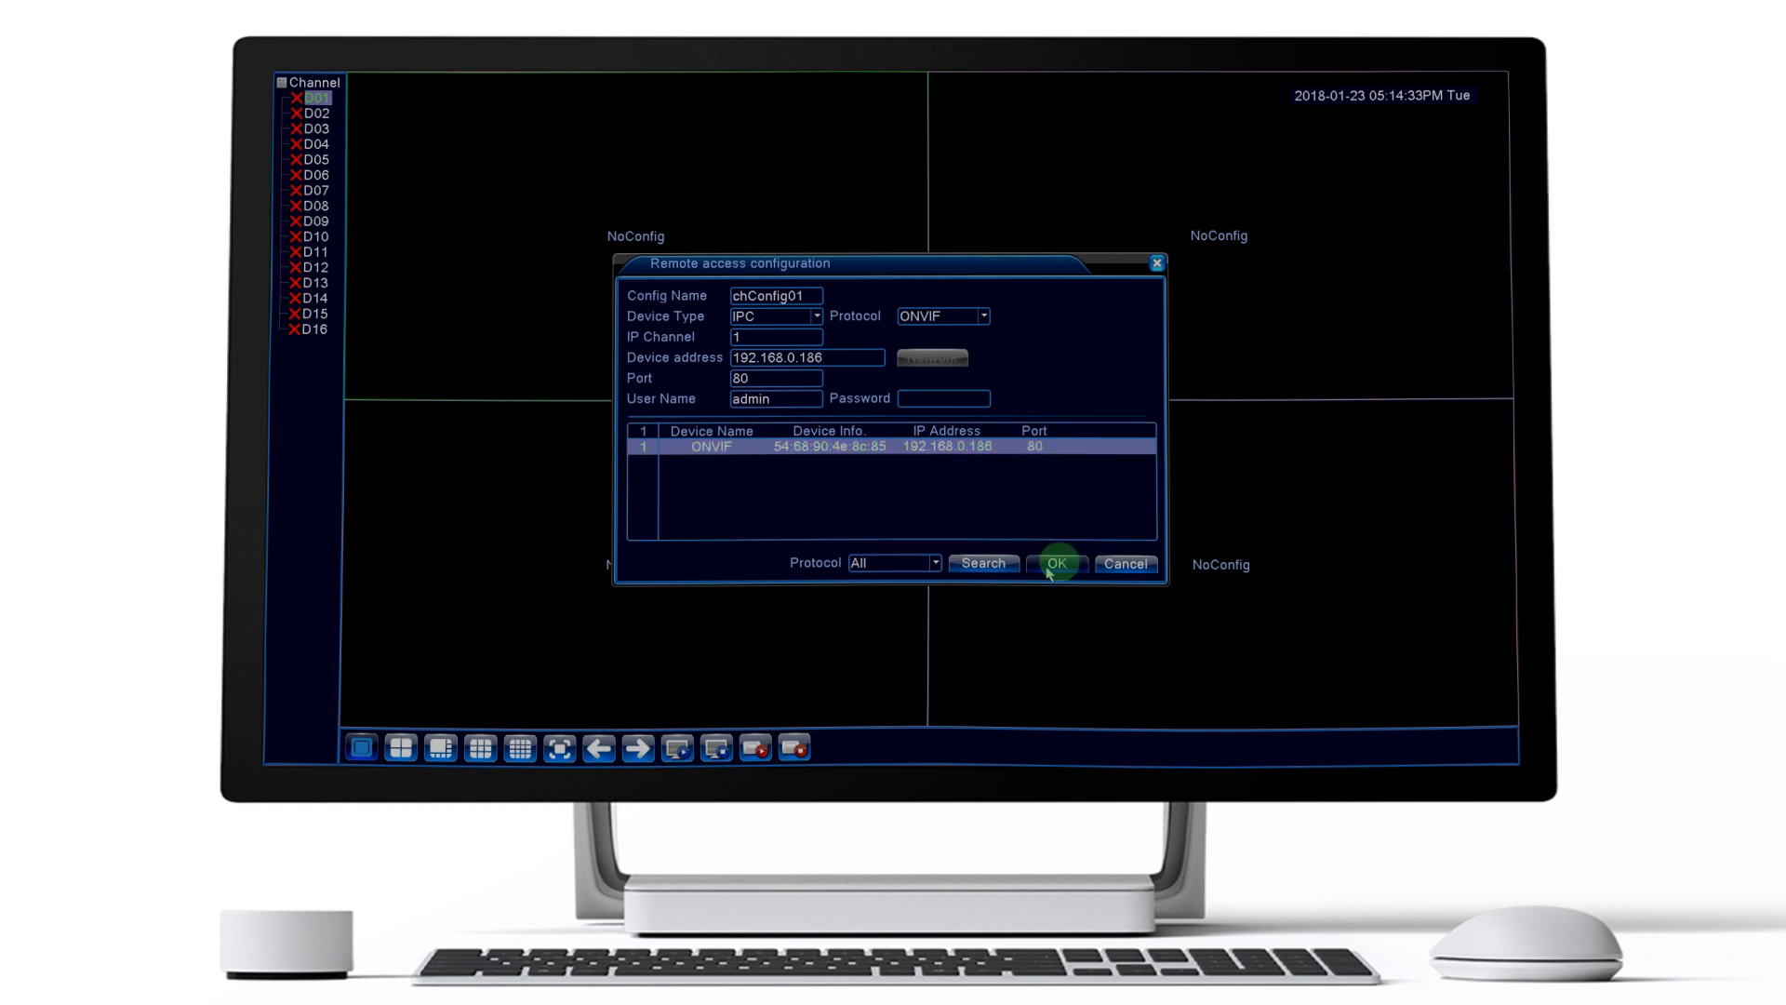
{"action": "left_click", "coordinate": [1057, 562]}
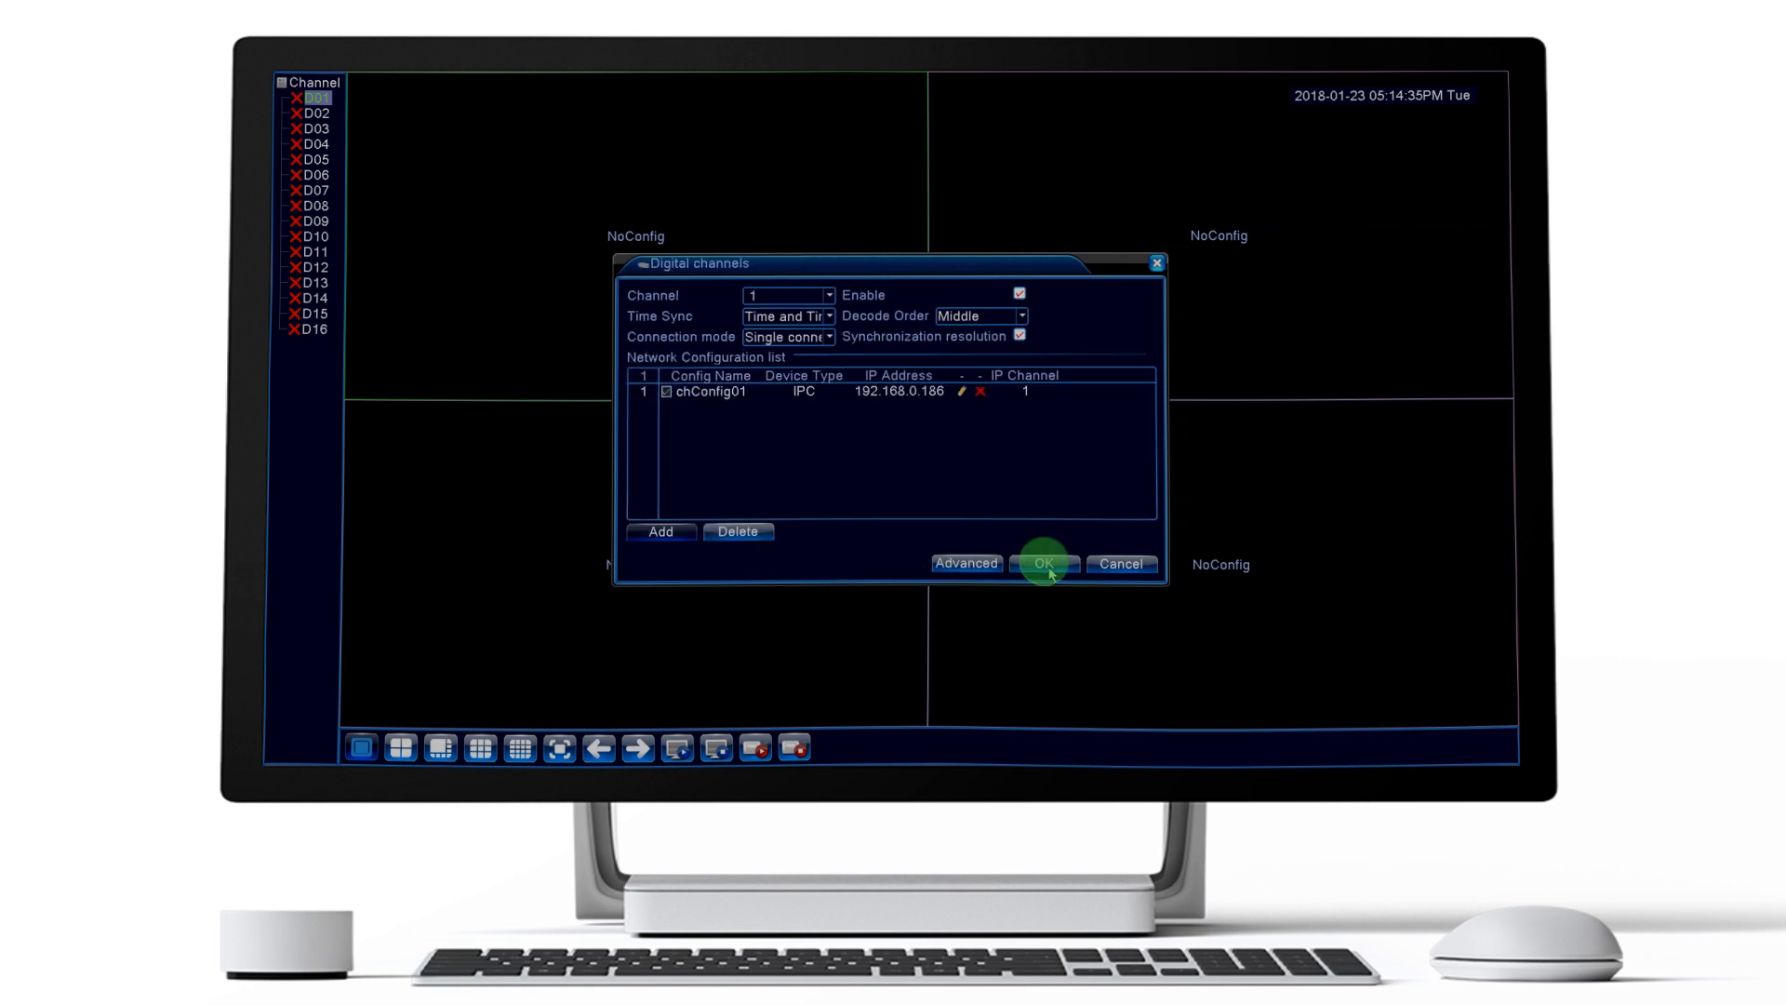
{"action": "left_click", "coordinate": [1040, 562]}
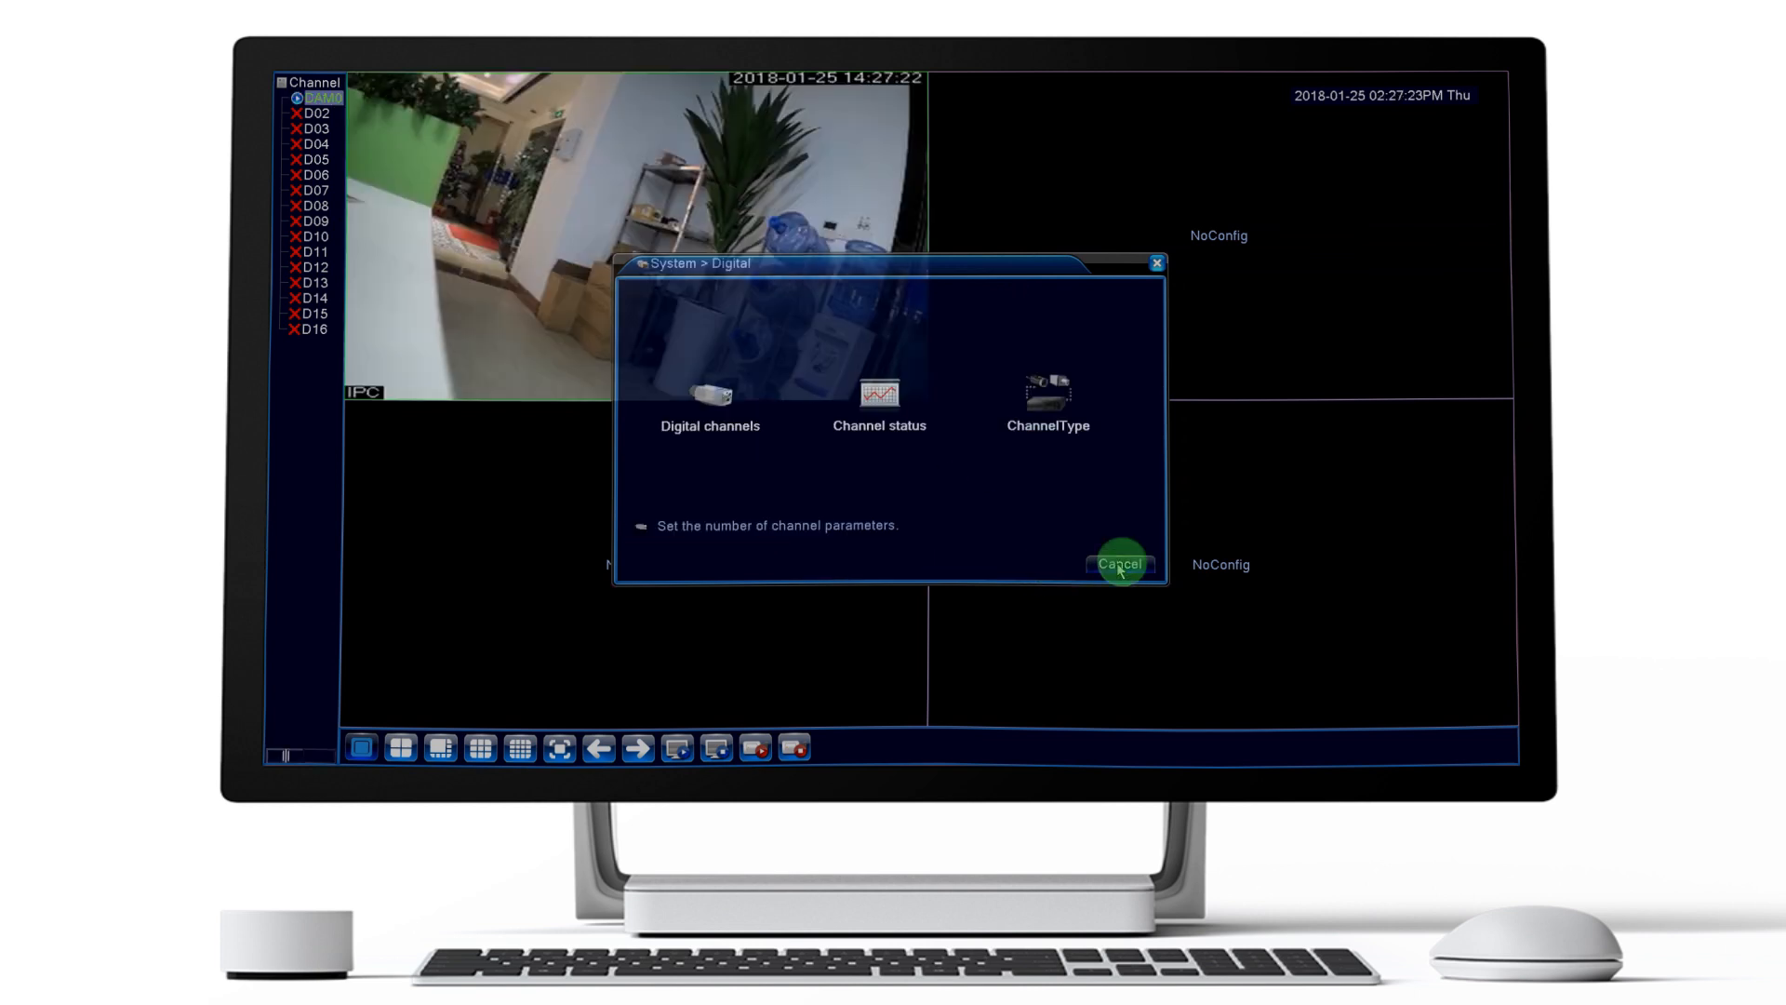
Step: Cancel out of Digital, System and Main Menu back to live view with CAM01 streaming
{"action": "left_click", "coordinate": [1118, 563]}
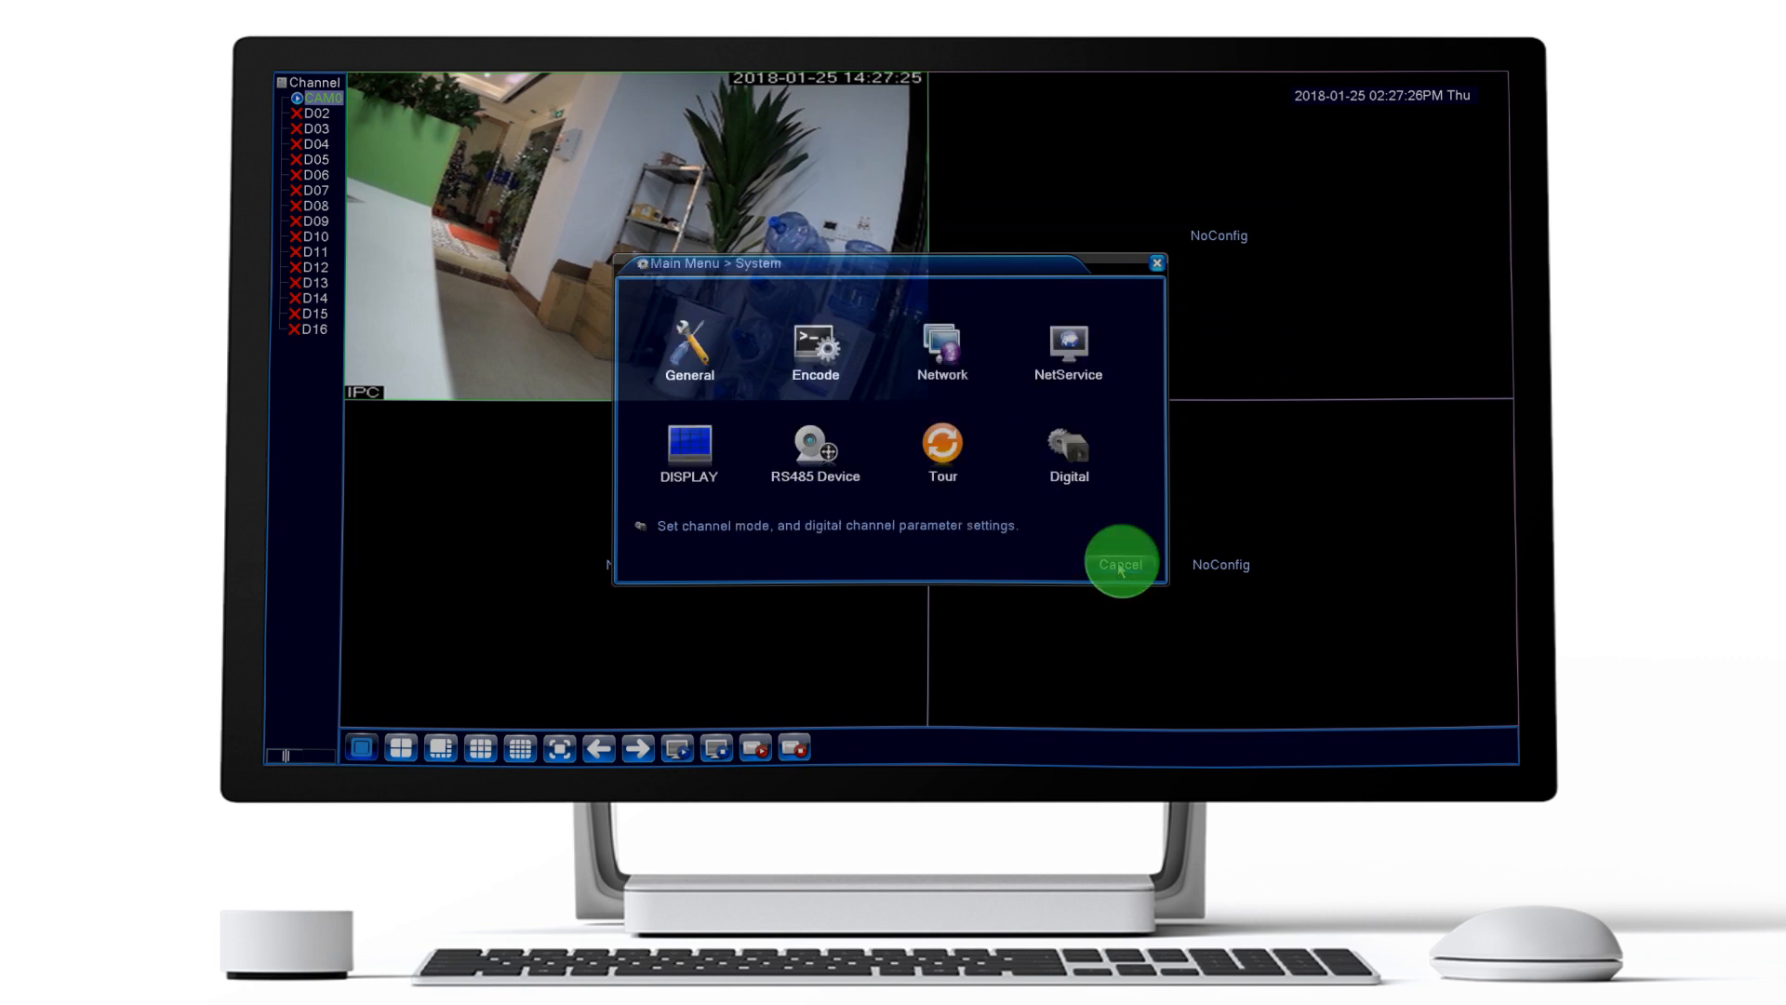
{"action": "left_click", "coordinate": [1118, 562]}
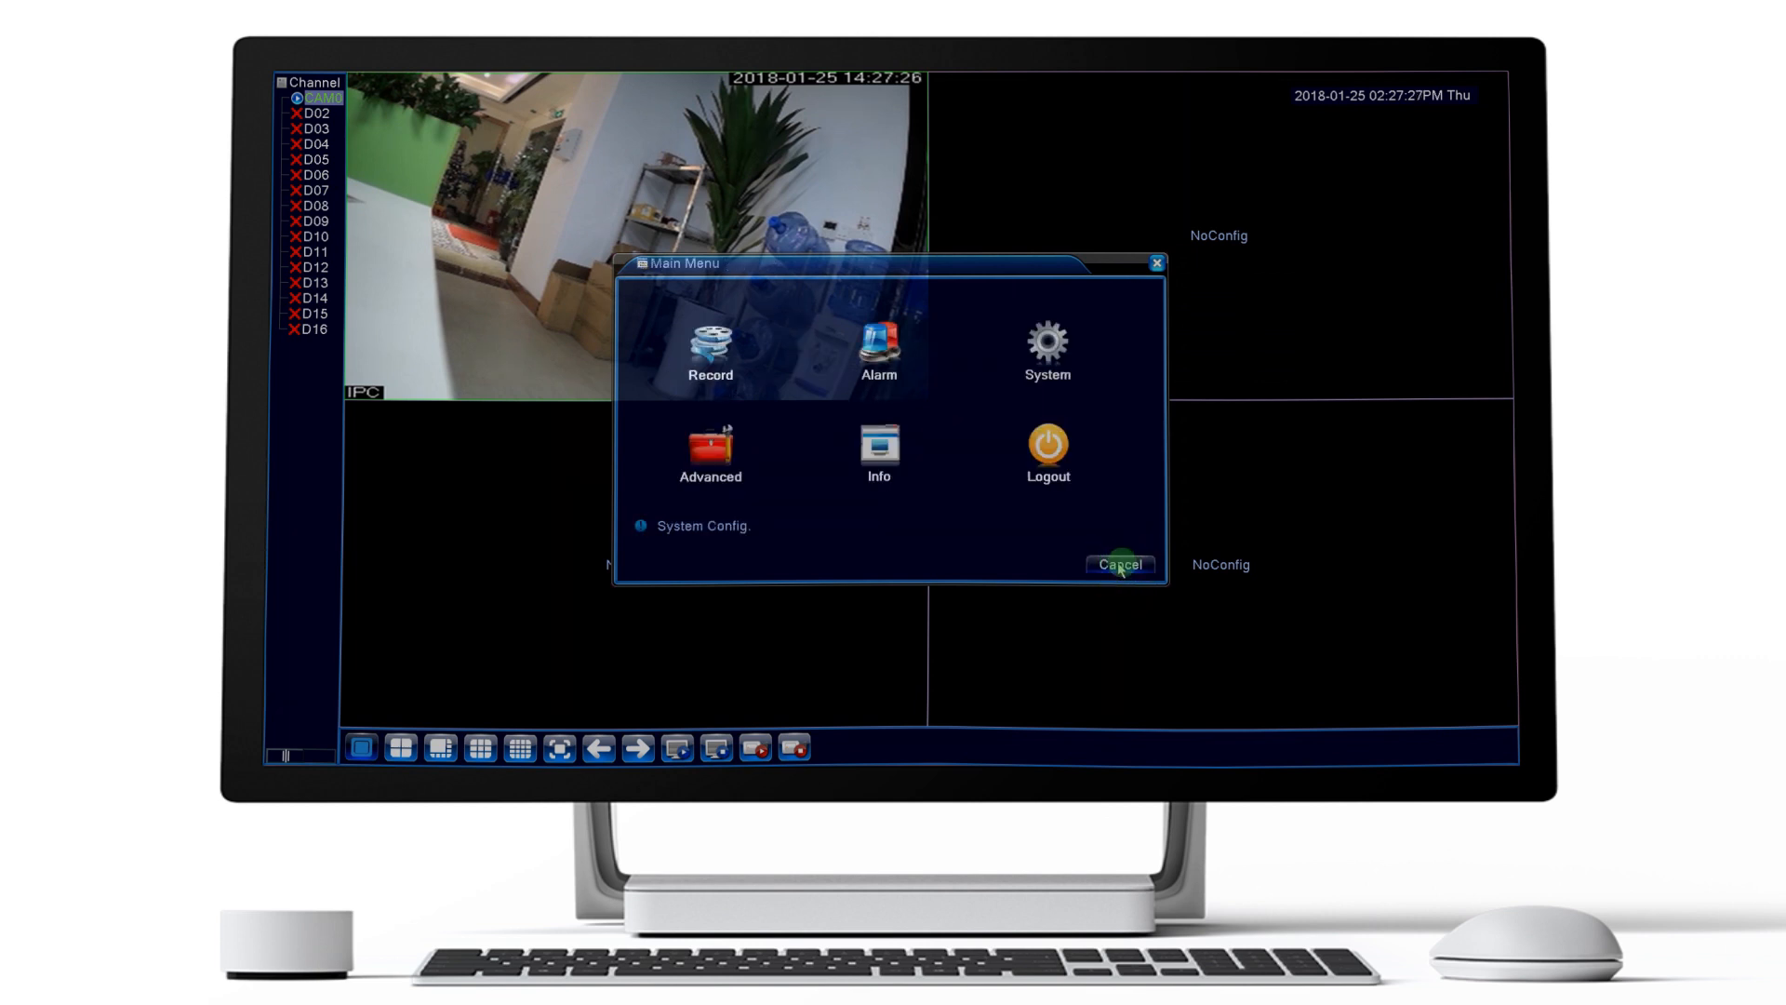
{"action": "left_click", "coordinate": [1118, 566]}
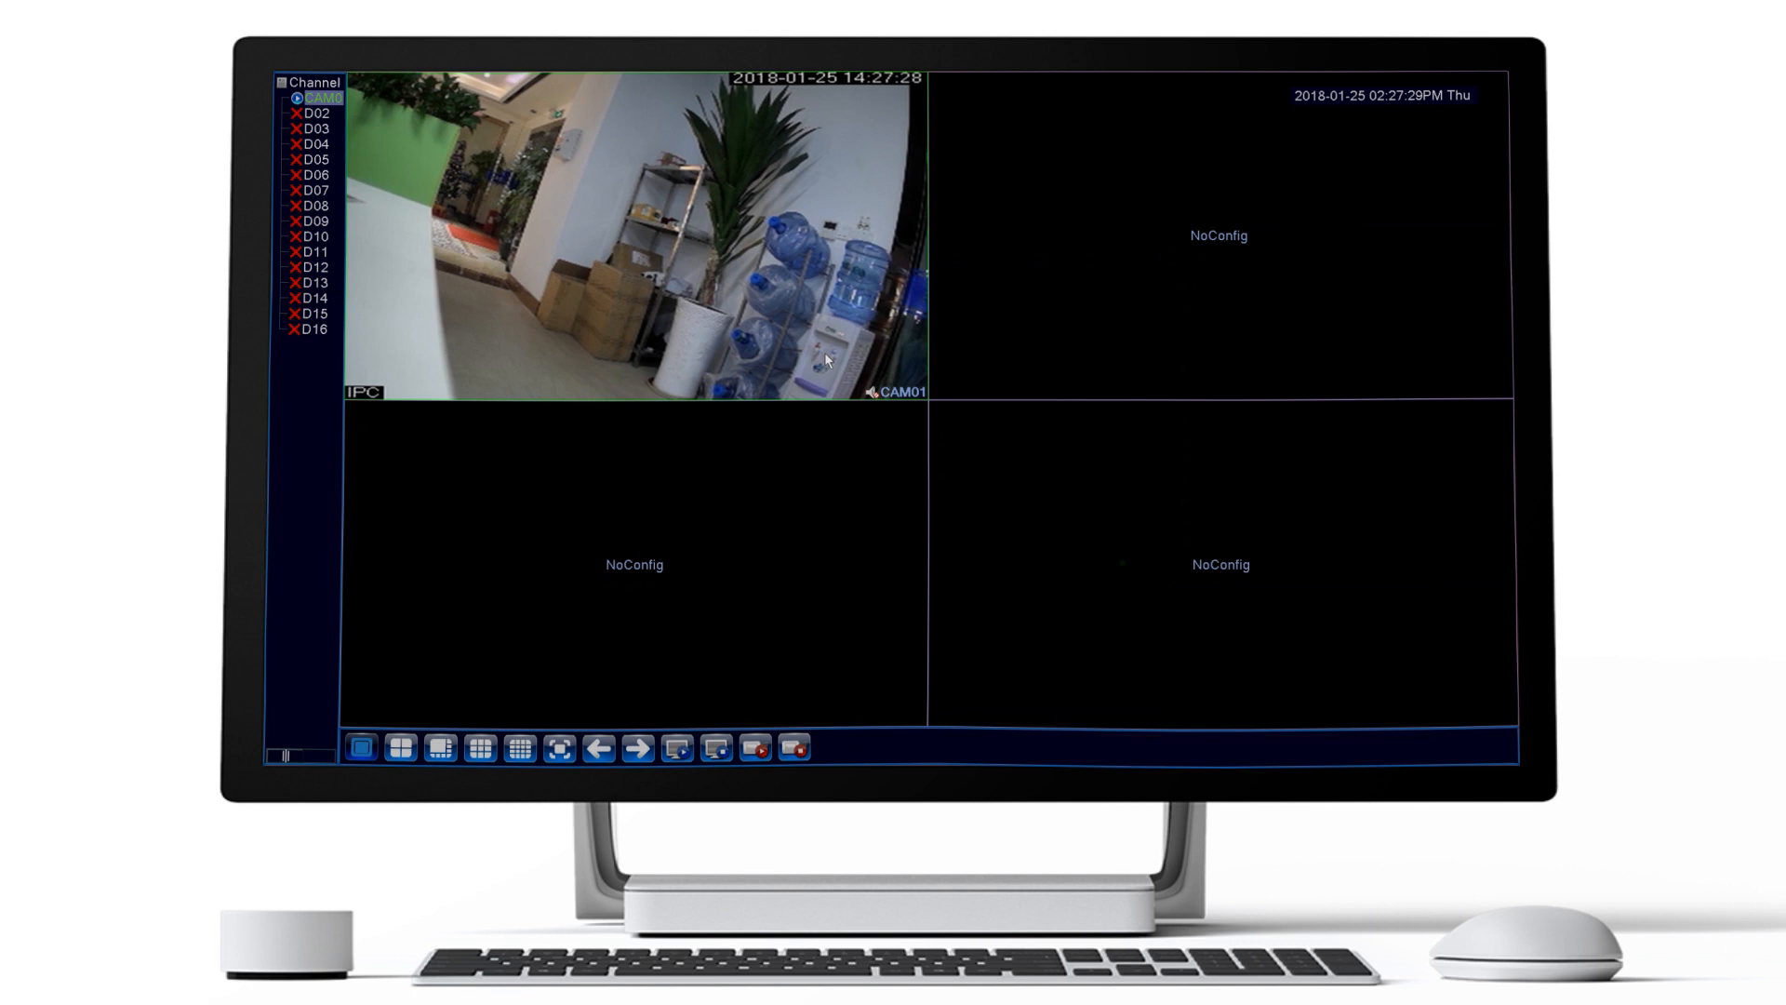